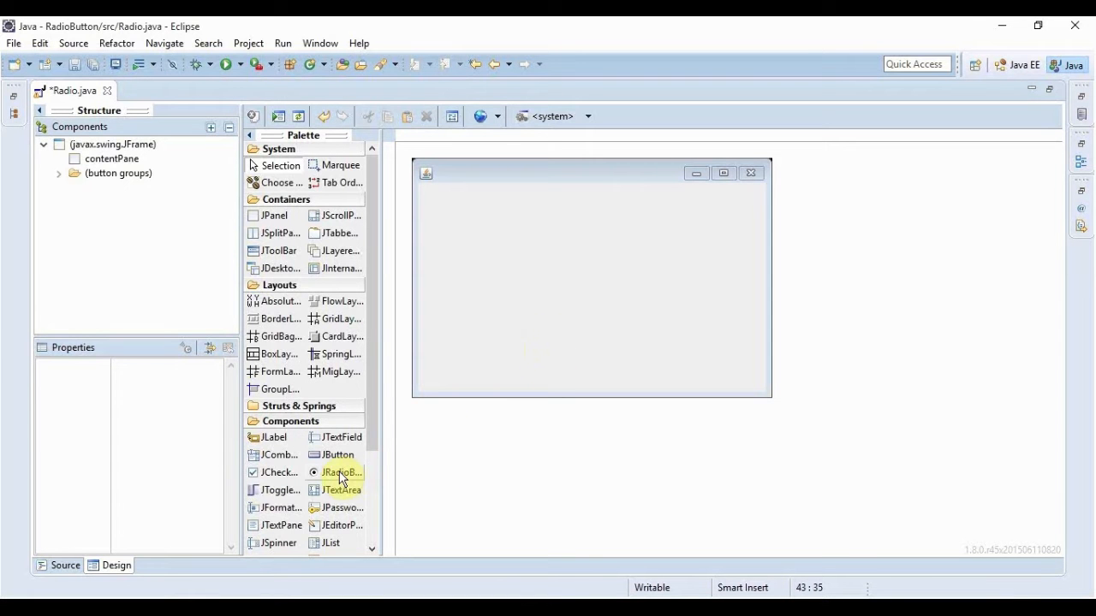
{"action": "mouse_move", "coordinate": [341, 473]}
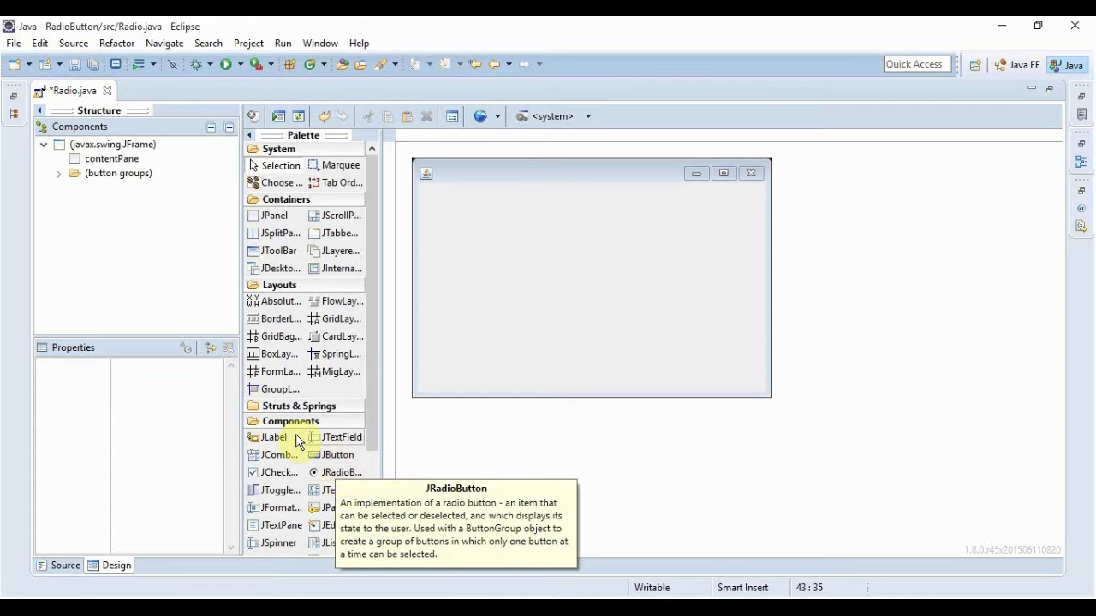
{"action": "mouse_move", "coordinate": [339, 442]}
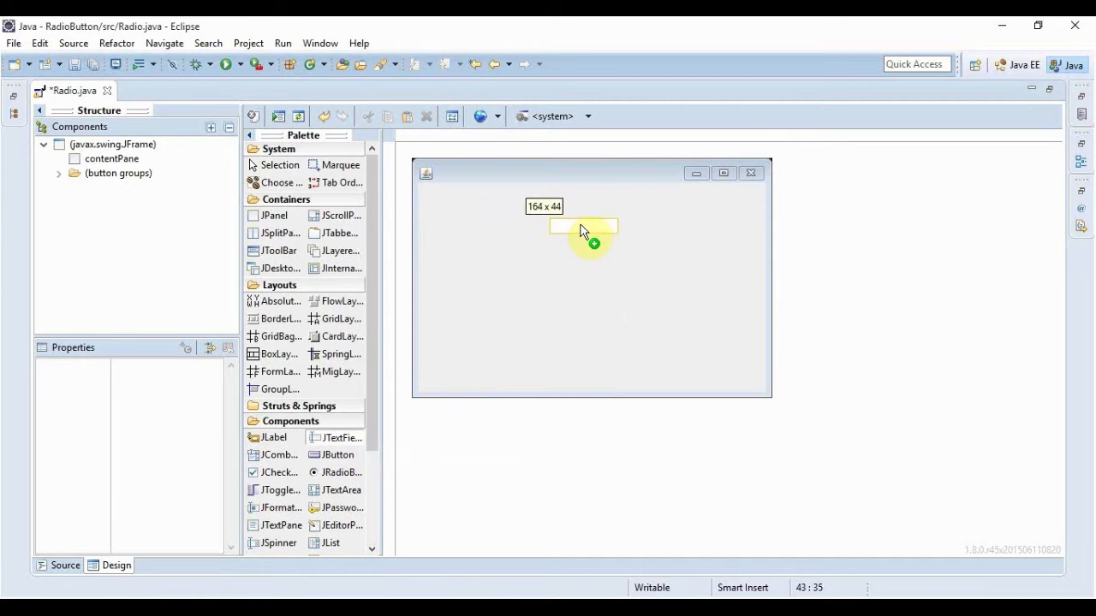
Place a JTextField near the top and set its font to Times New Roman 18.
{"action": "left_click", "coordinate": [582, 226]}
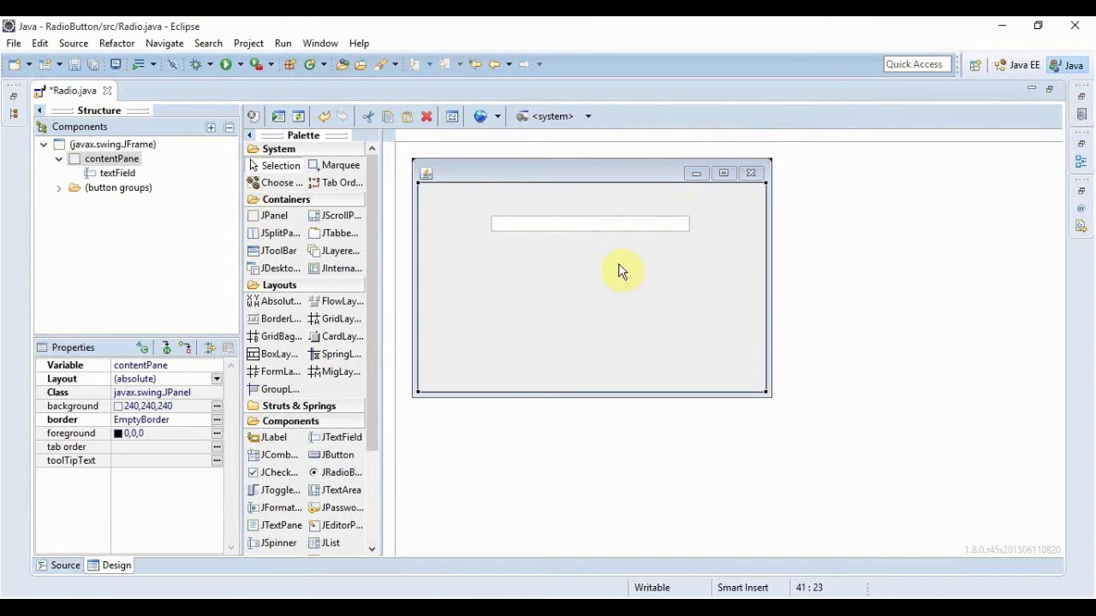
{"action": "mouse_move", "coordinate": [541, 223]}
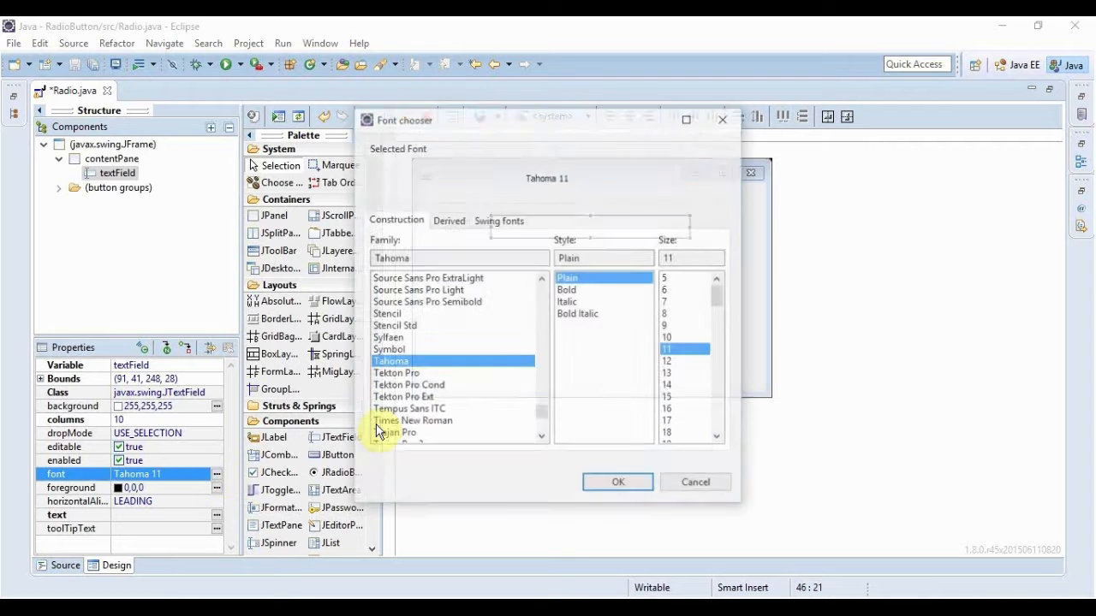
{"action": "left_click", "coordinate": [414, 421]}
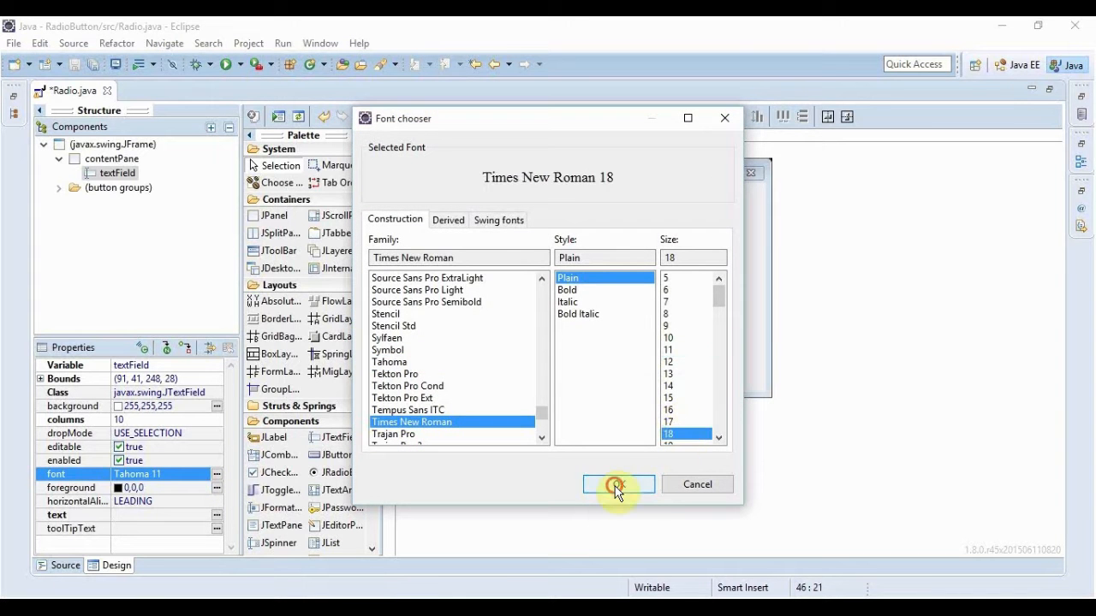
{"action": "left_click", "coordinate": [616, 483]}
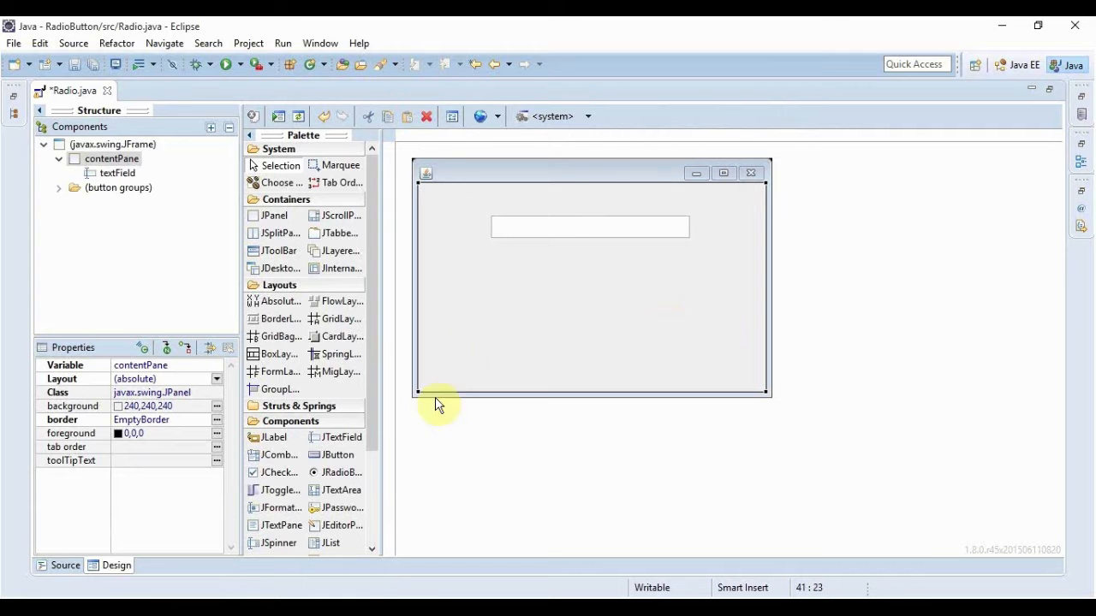
{"action": "mouse_move", "coordinate": [528, 324]}
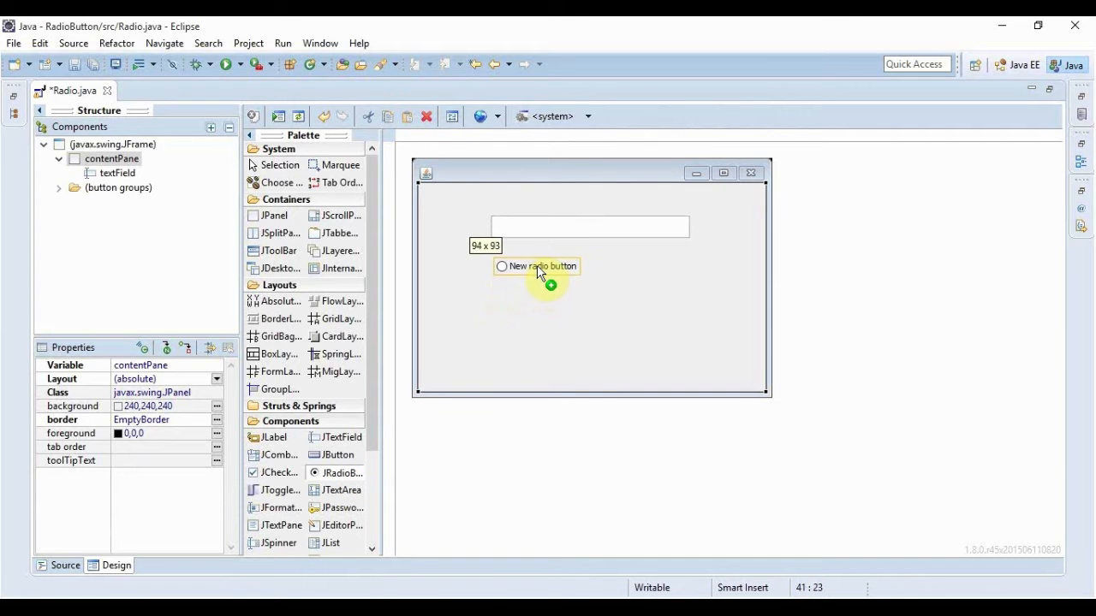
Add radio buttons labelled Regular, Bold and Italic below the text field.
{"action": "left_click", "coordinate": [538, 268]}
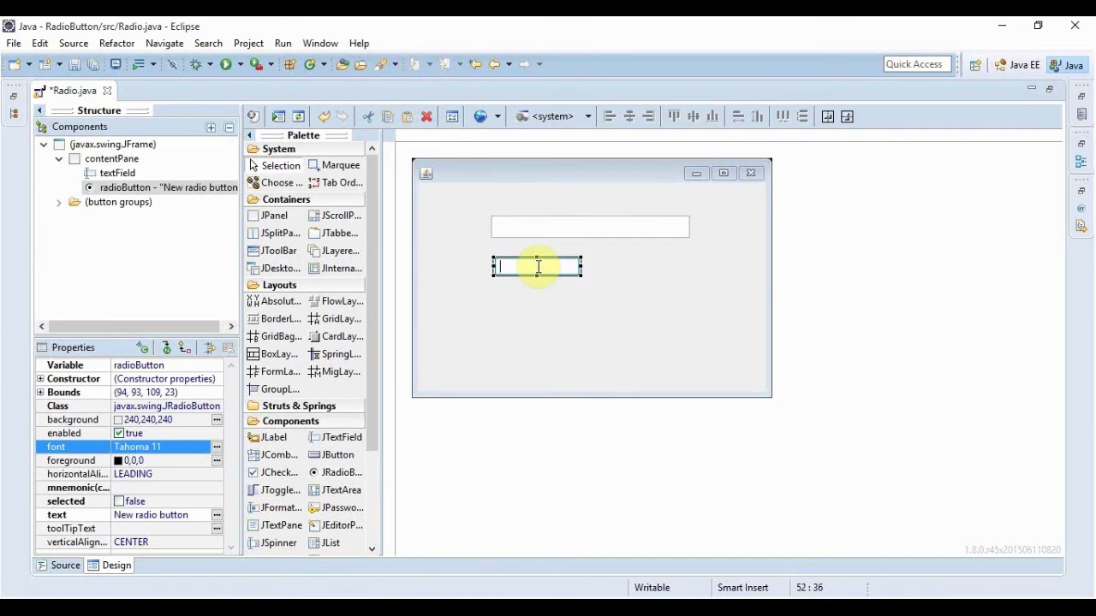
{"action": "type", "text": "Regular"}
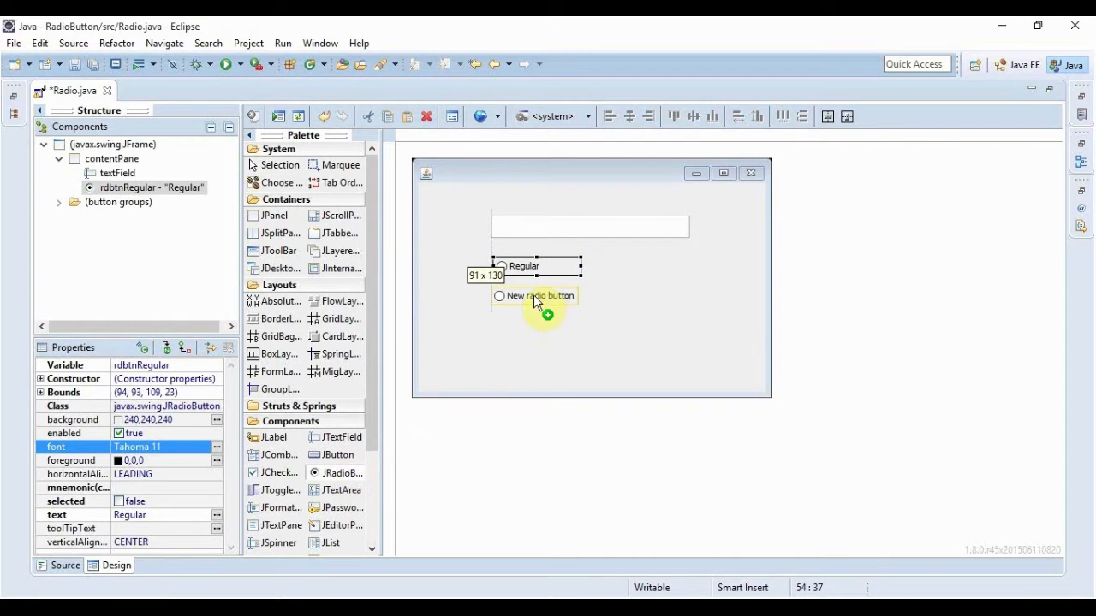
{"action": "left_click", "coordinate": [535, 295]}
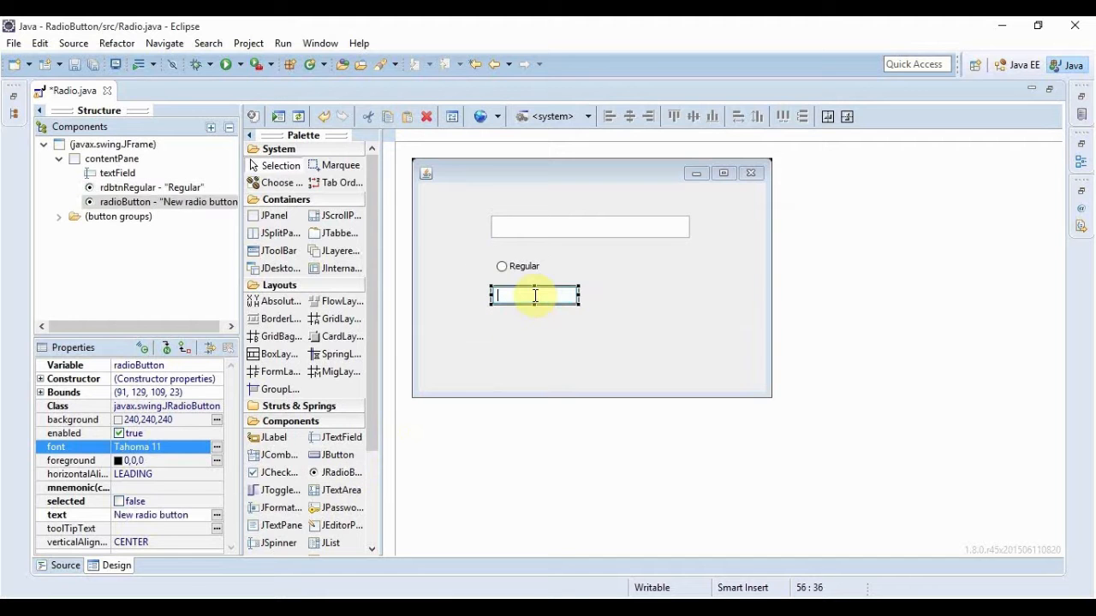
{"action": "type", "text": "Bold"}
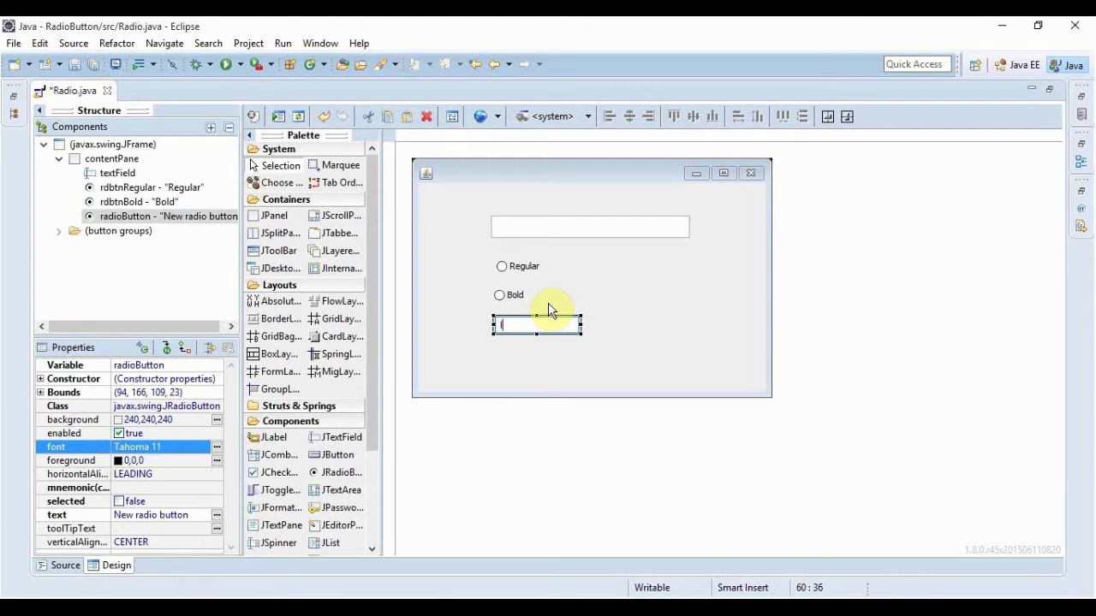
{"action": "type", "text": "Italic"}
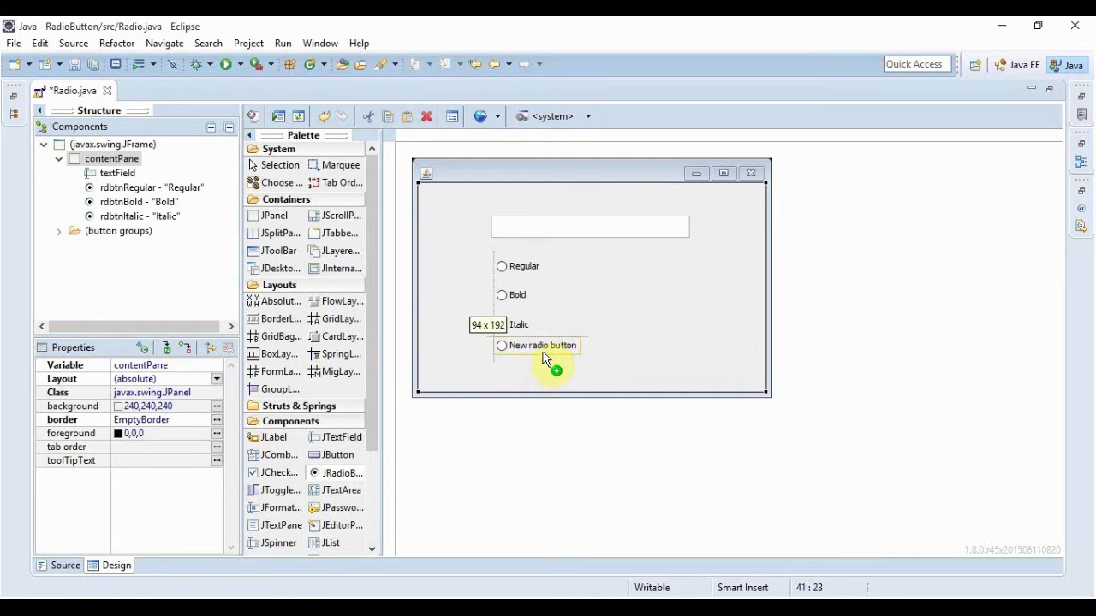
Add a fourth radio button labelled Bold & Italic below Italic.
{"action": "left_click", "coordinate": [538, 346]}
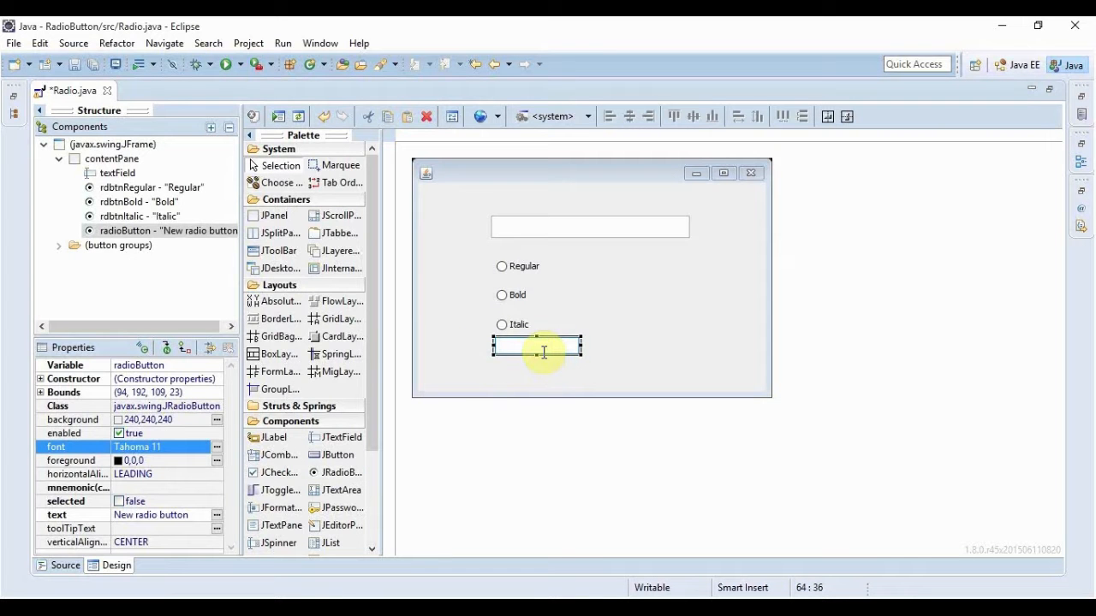
{"action": "type", "text": "Bold"}
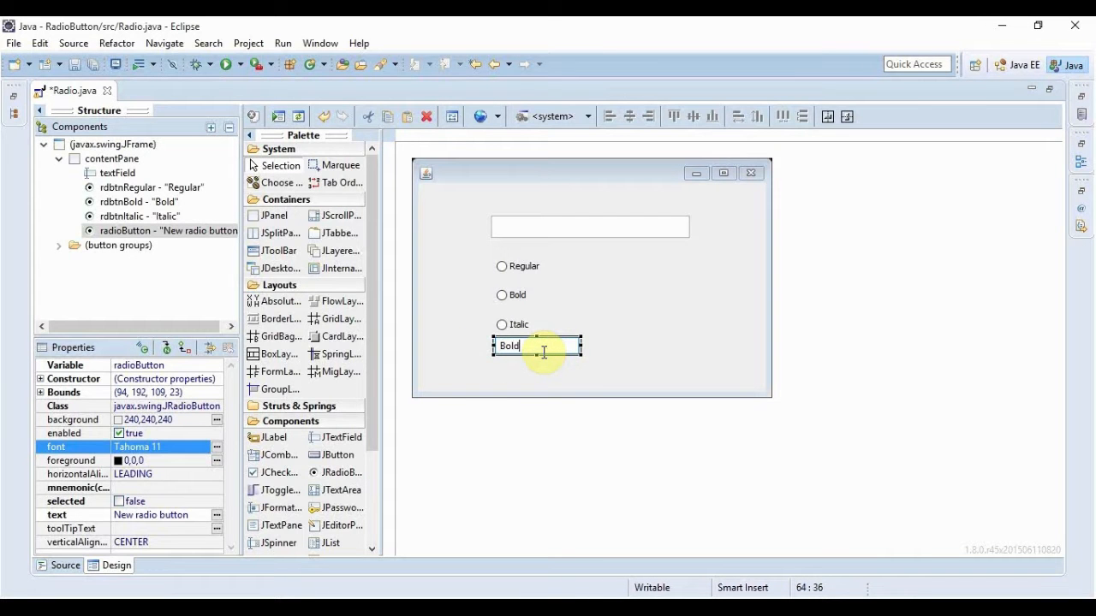
{"action": "type", "text": "&"}
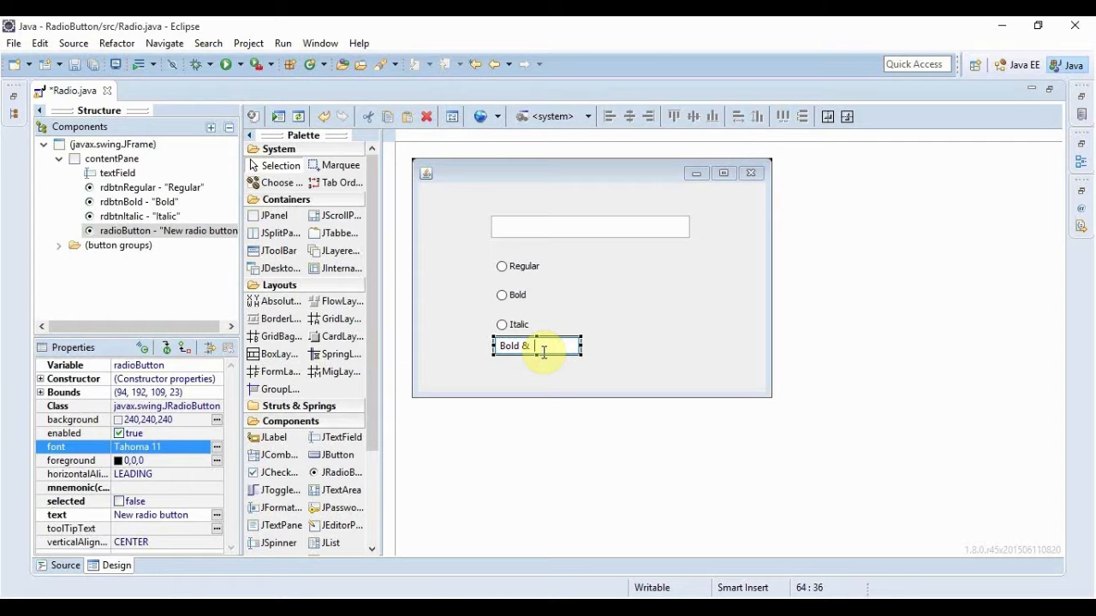
{"action": "type", "text": "Italic"}
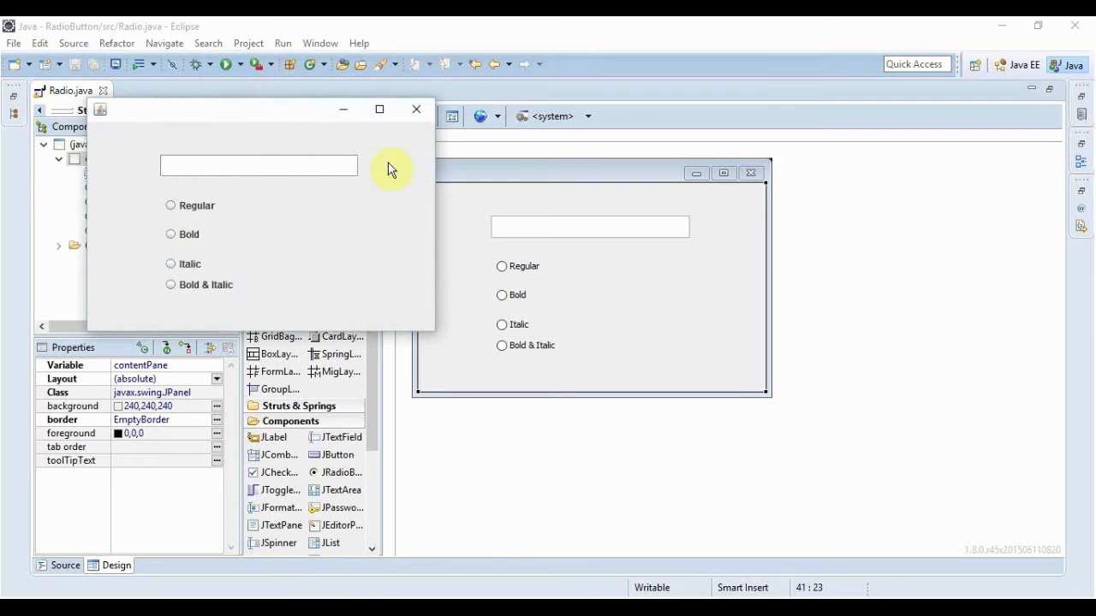
{"action": "type", "text": "H"}
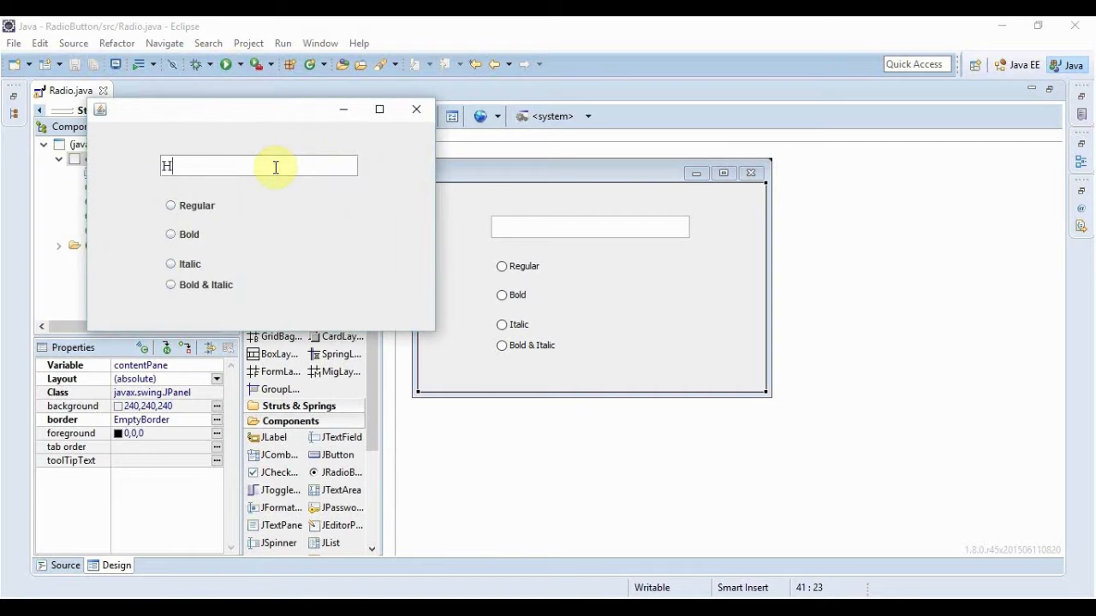
{"action": "type", "text": "itList"}
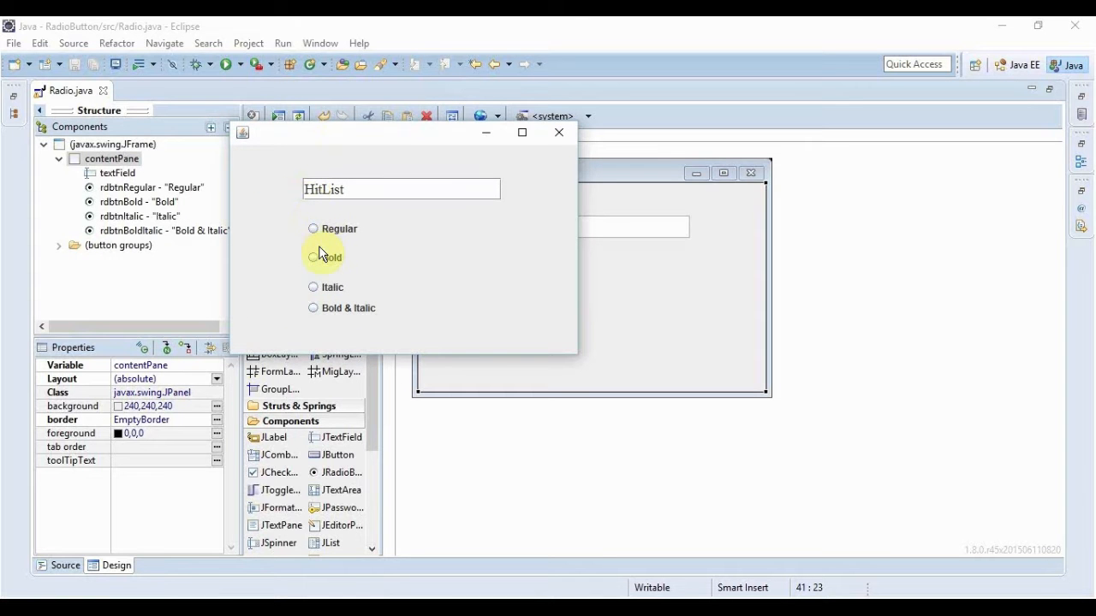
{"action": "left_click", "coordinate": [313, 257]}
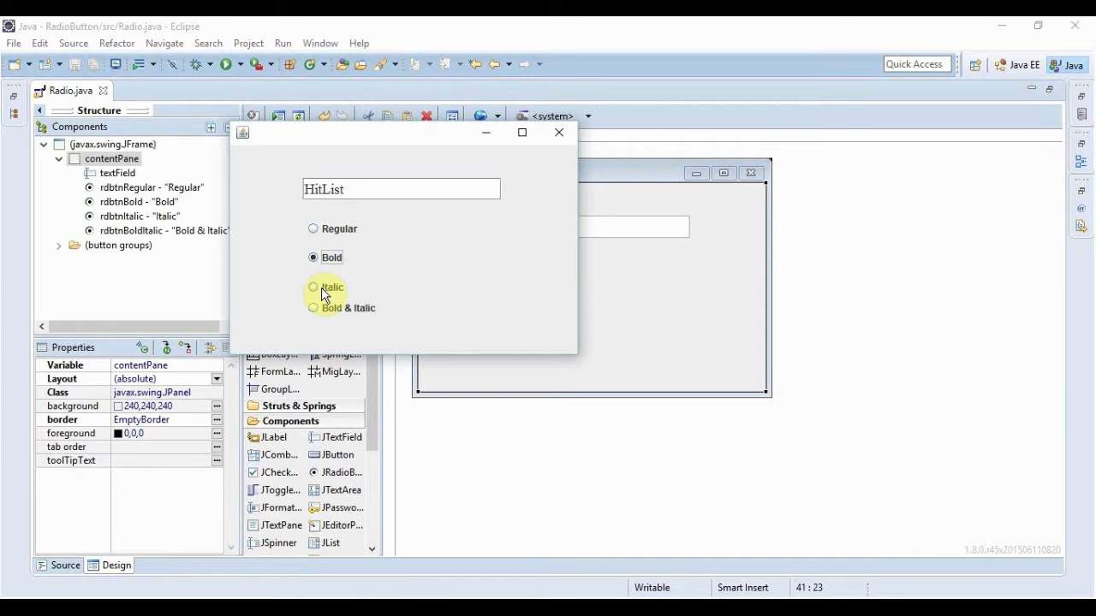
{"action": "left_click", "coordinate": [314, 288]}
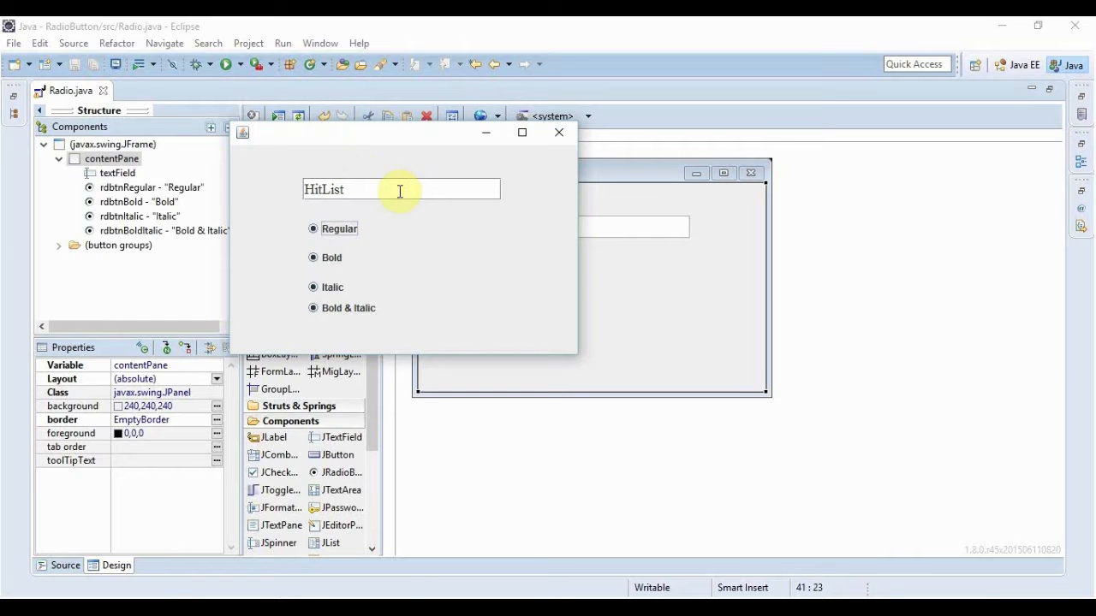
{"action": "mouse_move", "coordinate": [415, 267]}
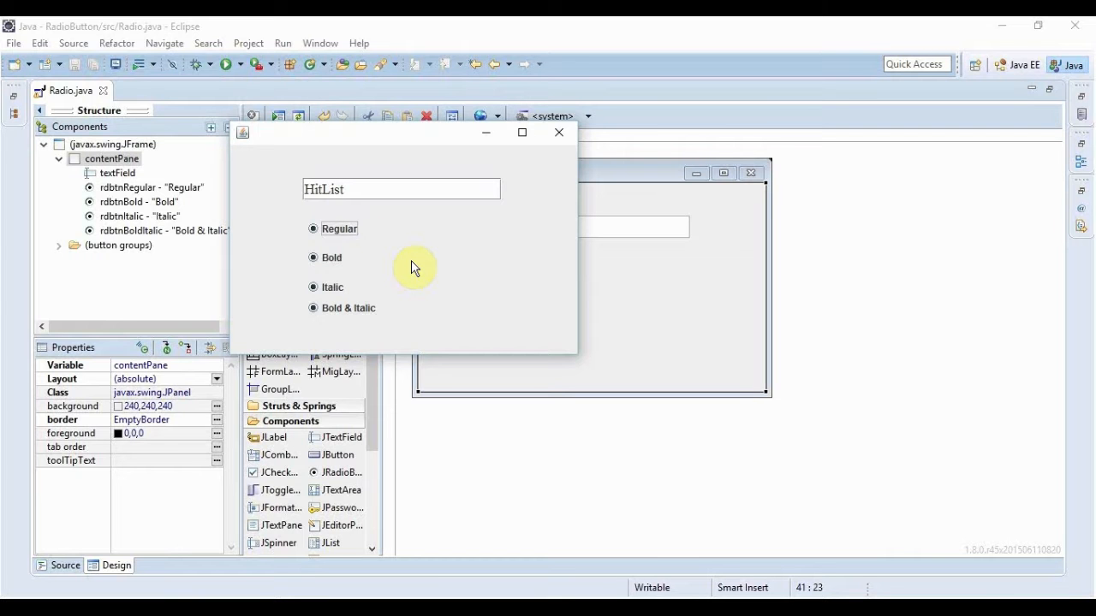
{"action": "mouse_move", "coordinate": [380, 260]}
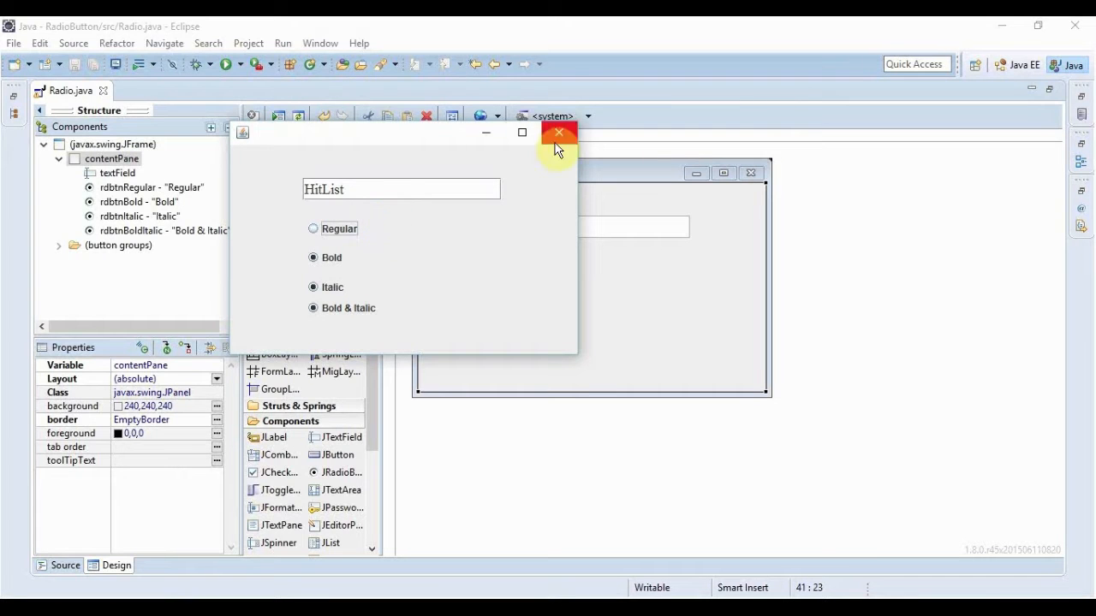
{"action": "left_click", "coordinate": [559, 133]}
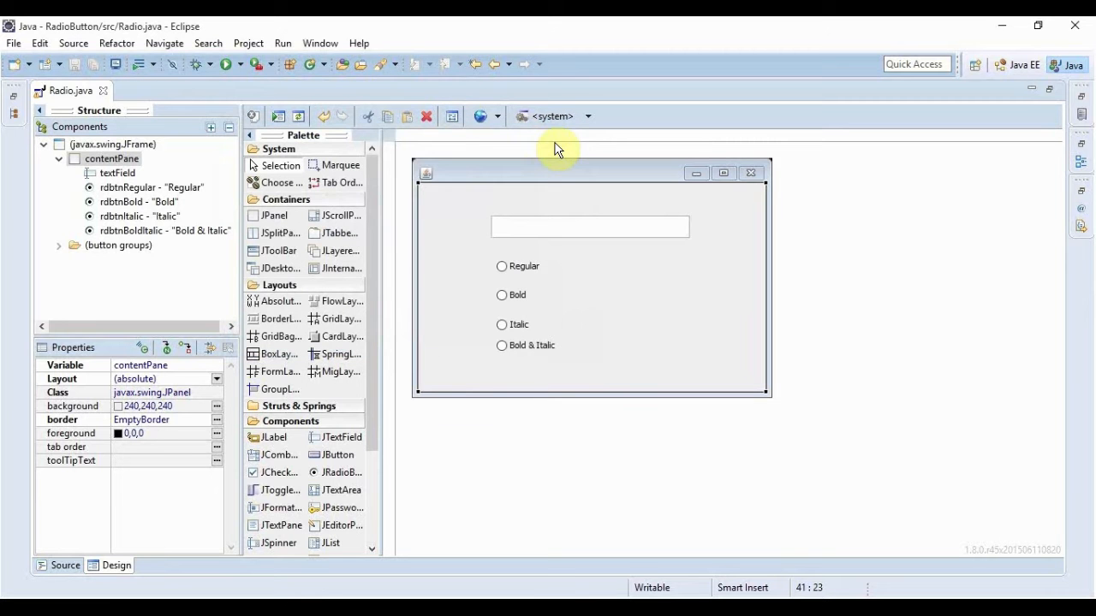
{"action": "mouse_move", "coordinate": [219, 549]}
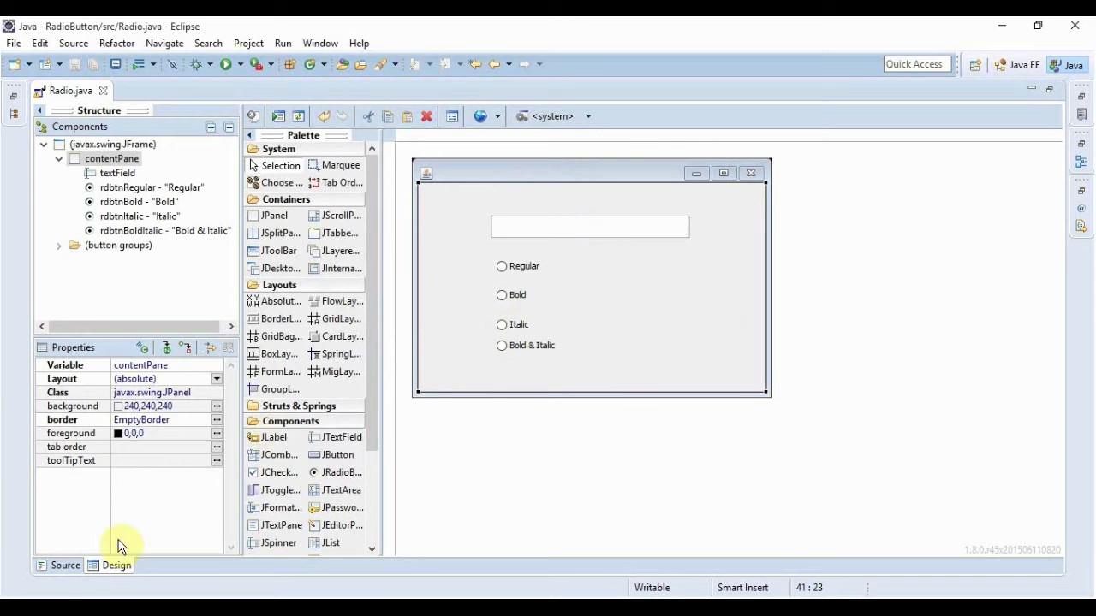
In the Radio.java source, locate the ButtonGroup code and start the btnGrp.add calls.
{"action": "left_click", "coordinate": [65, 565]}
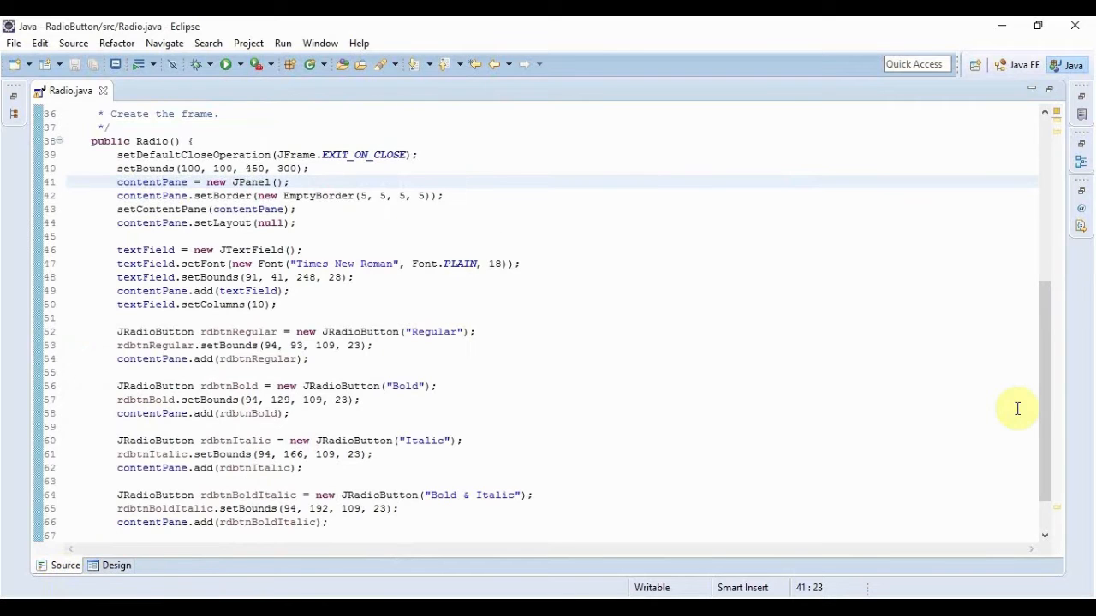
{"action": "scroll", "scroll_direction": "down", "scroll_amount": 3}
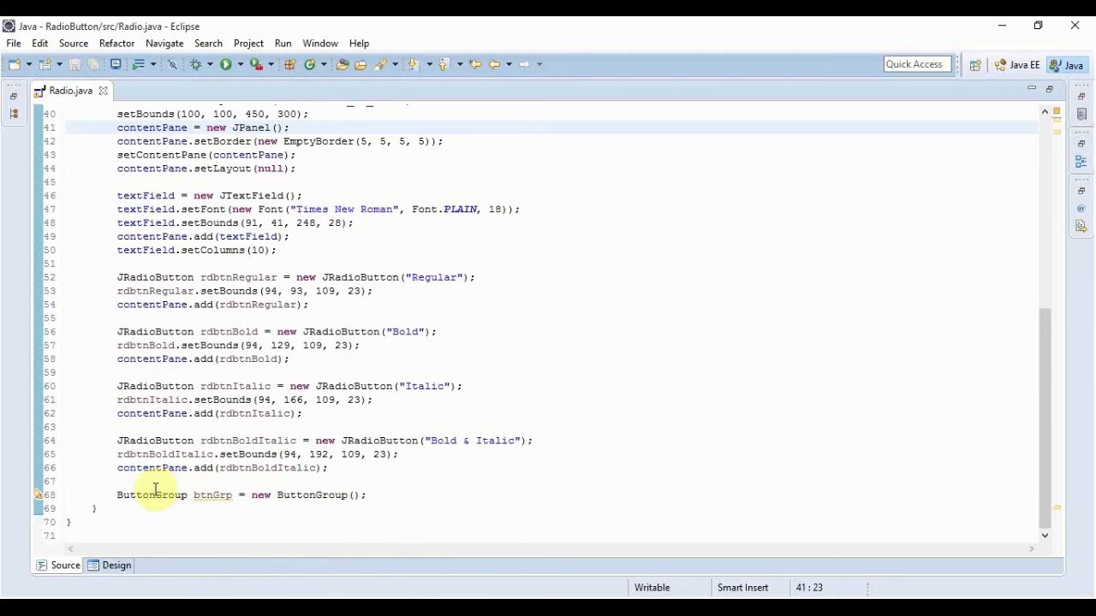
{"action": "double_click", "coordinate": [152, 495]}
{"action": "type", "text": "btnGrp."}
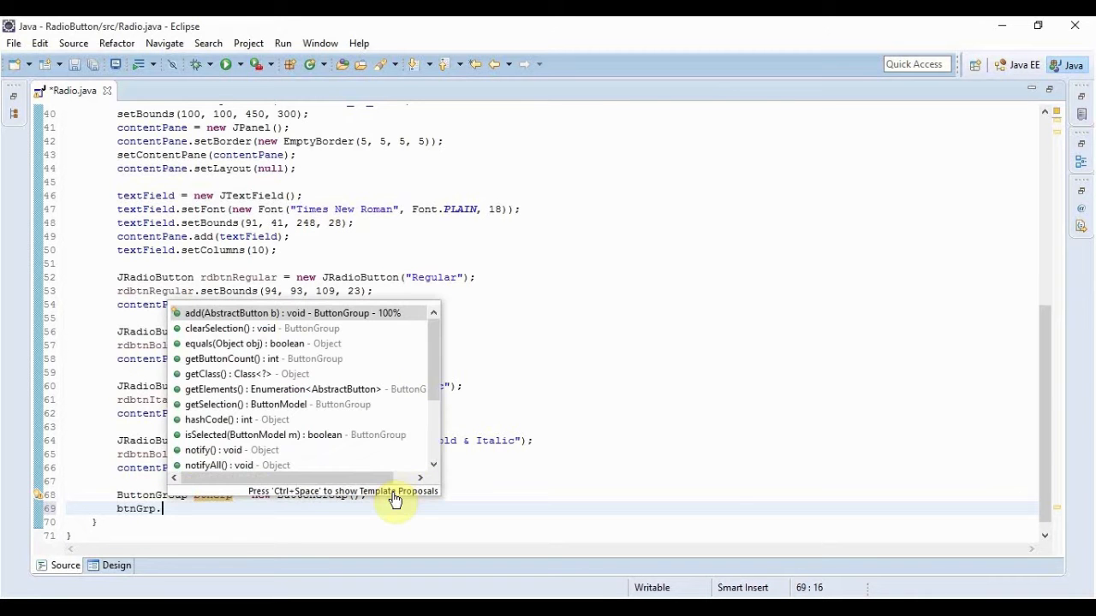
{"action": "type", "text": "dd(rdbtnBoldItalic);"}
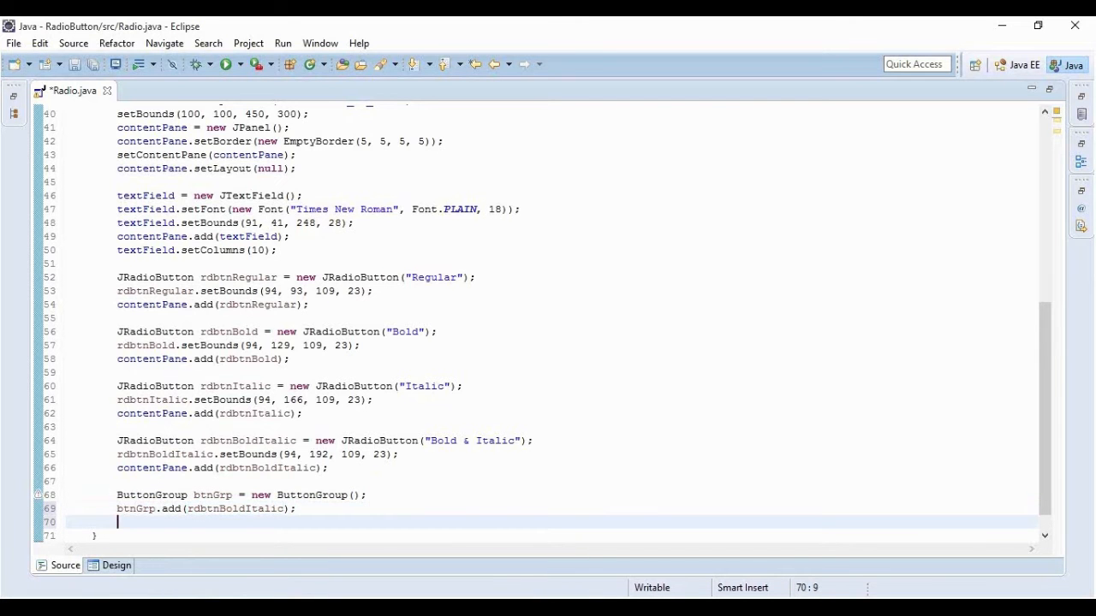
{"action": "type", "text": "btn"}
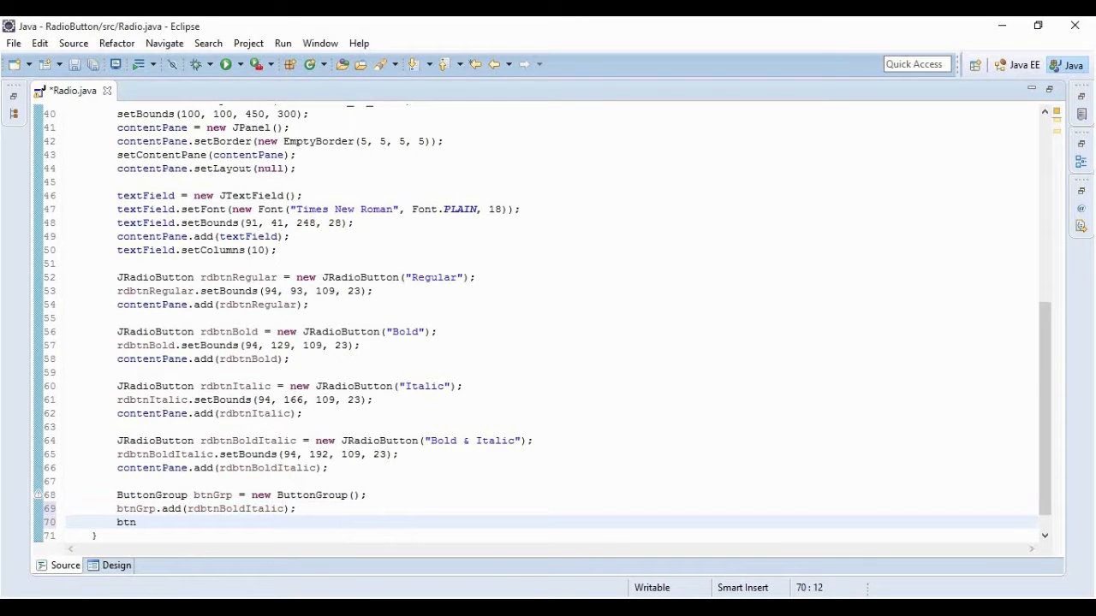
{"action": "type", "text": "Grp.add(rdbtnItalic);"}
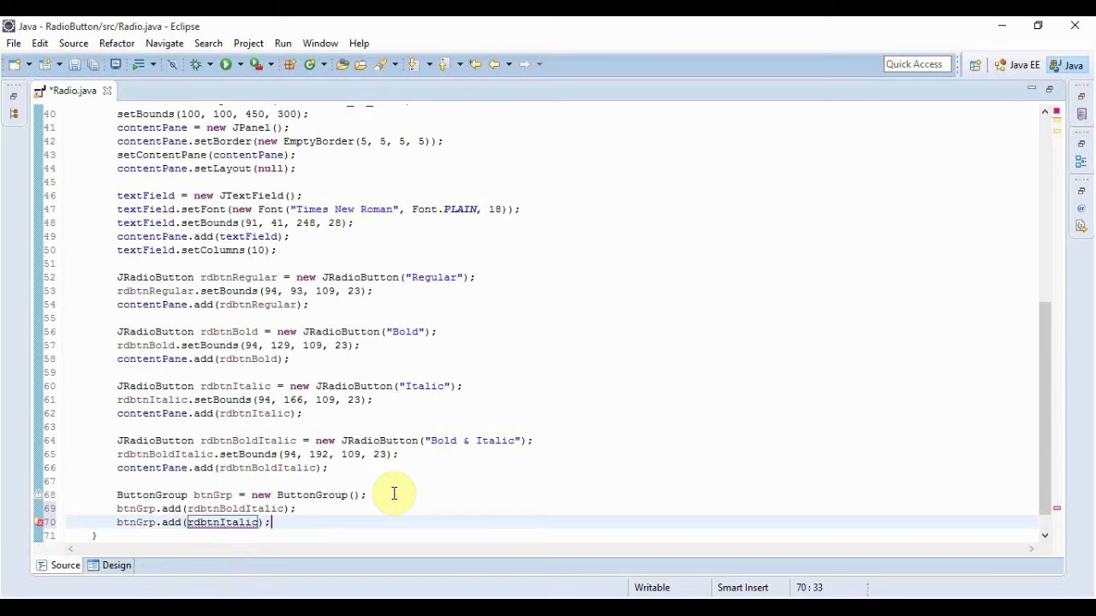
Finish adding all four radio buttons, including Regular, to btnGrp and save.
{"action": "type", "text": "btnGrp."}
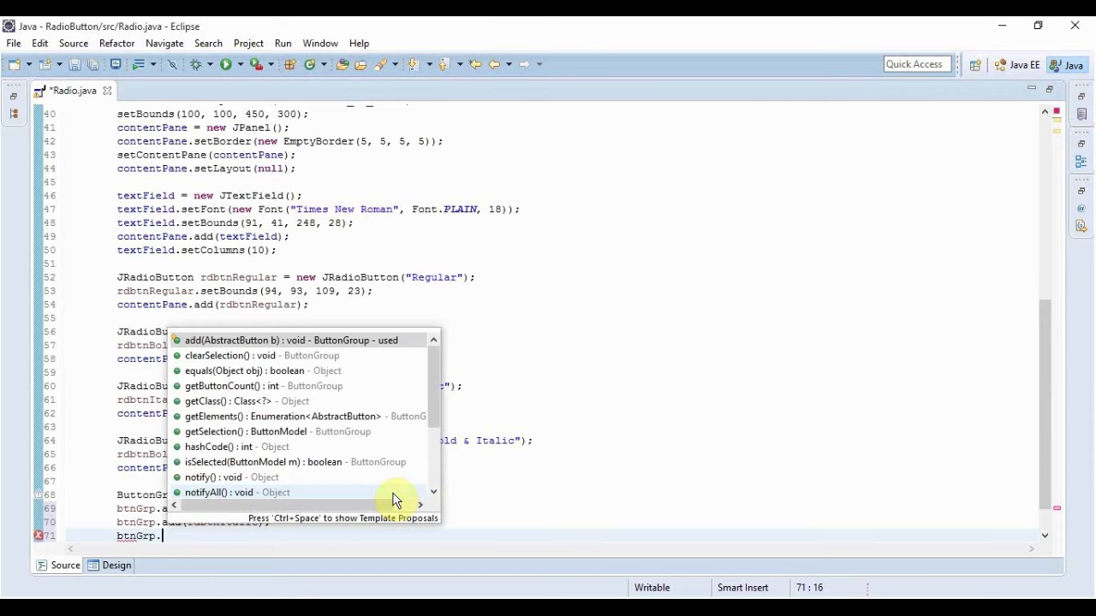
{"action": "type", "text": "add(rdbtnBold);"}
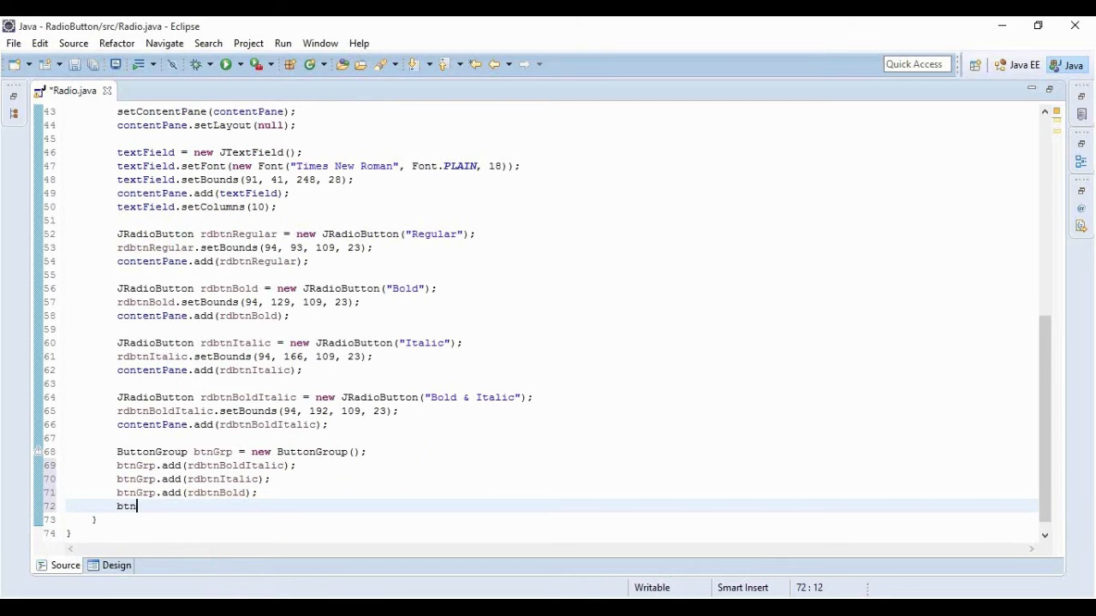
{"action": "type", "text": "Grp"}
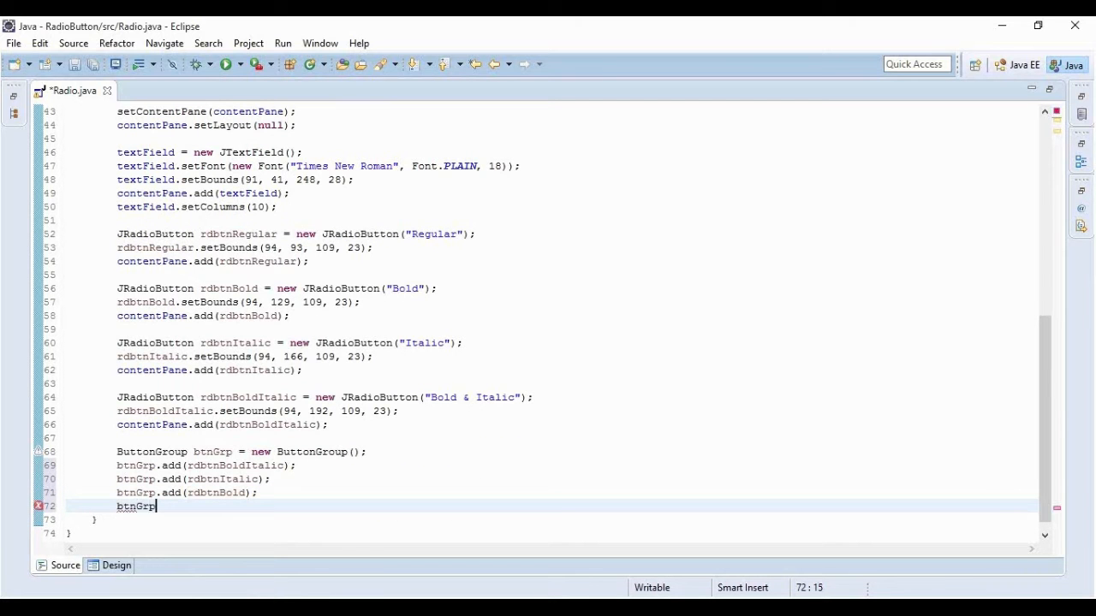
{"action": "type", "text": ".add(rdbtnRegular);"}
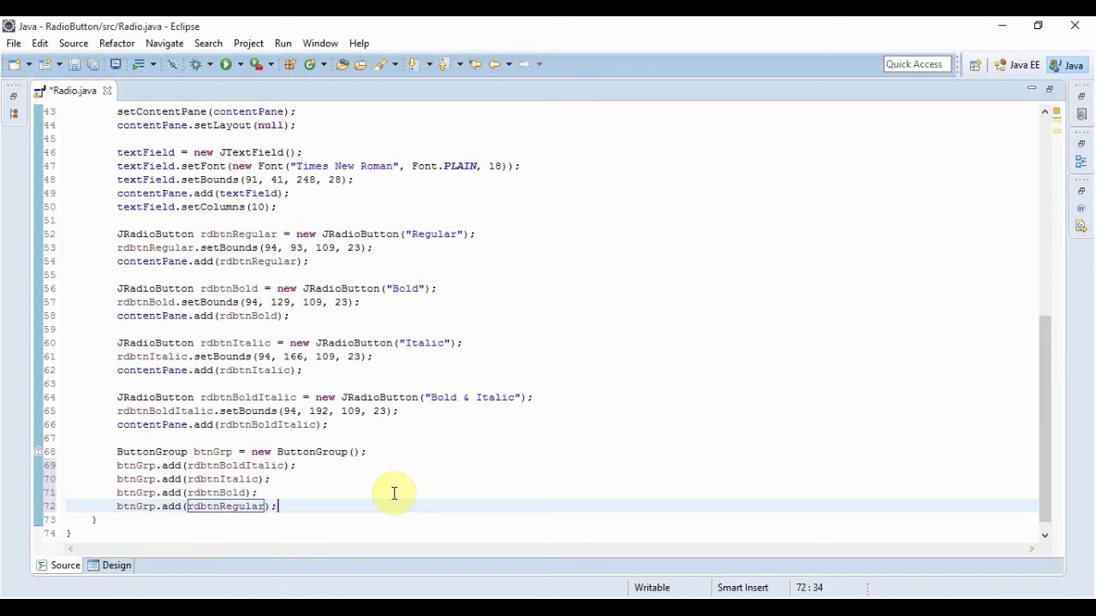
{"action": "key", "text": "ctrl+s"}
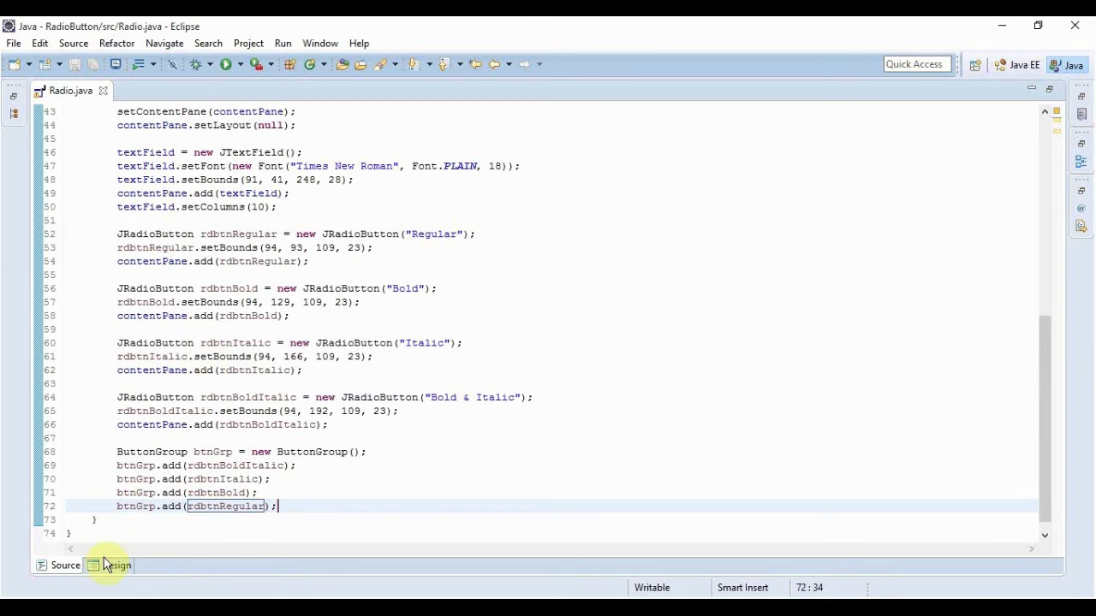
Preview the frame and verify Regular, Bold and Italic select exclusively.
{"action": "left_click", "coordinate": [117, 565]}
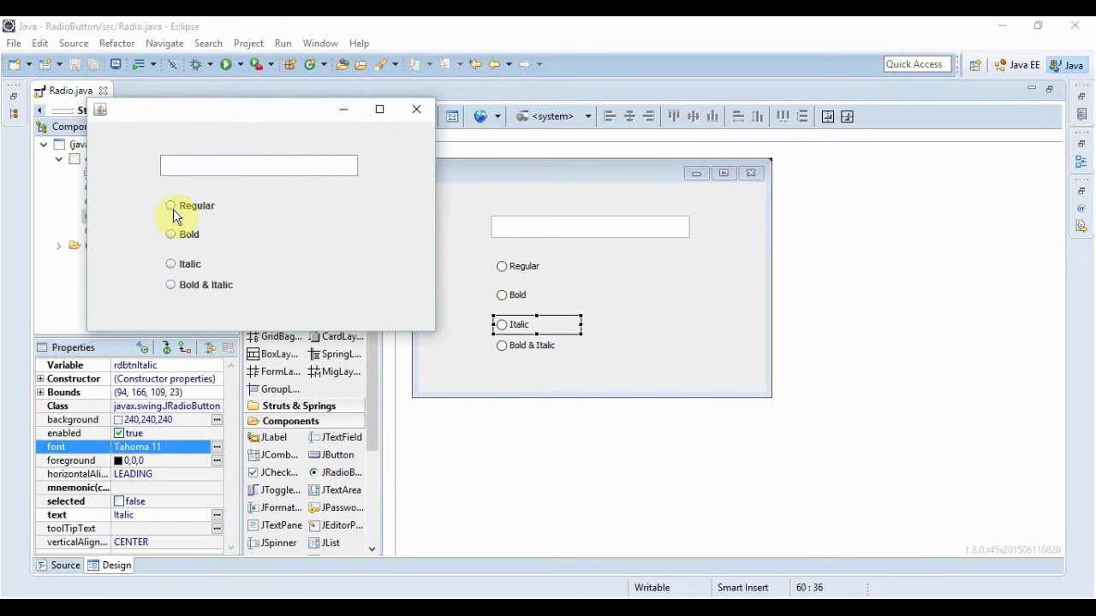
{"action": "left_click", "coordinate": [171, 205]}
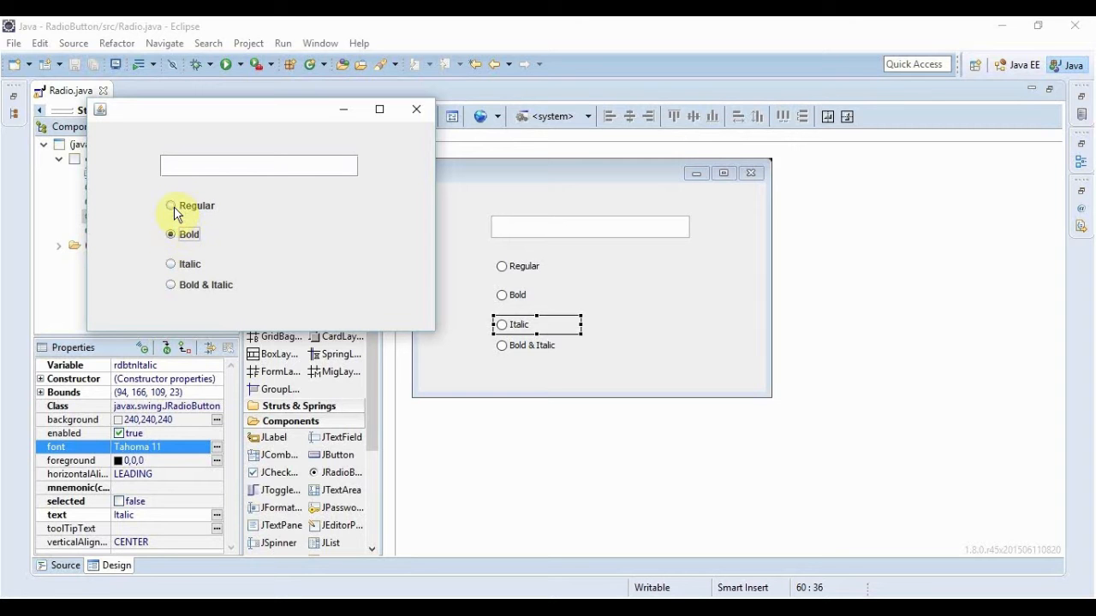
{"action": "left_click", "coordinate": [172, 234]}
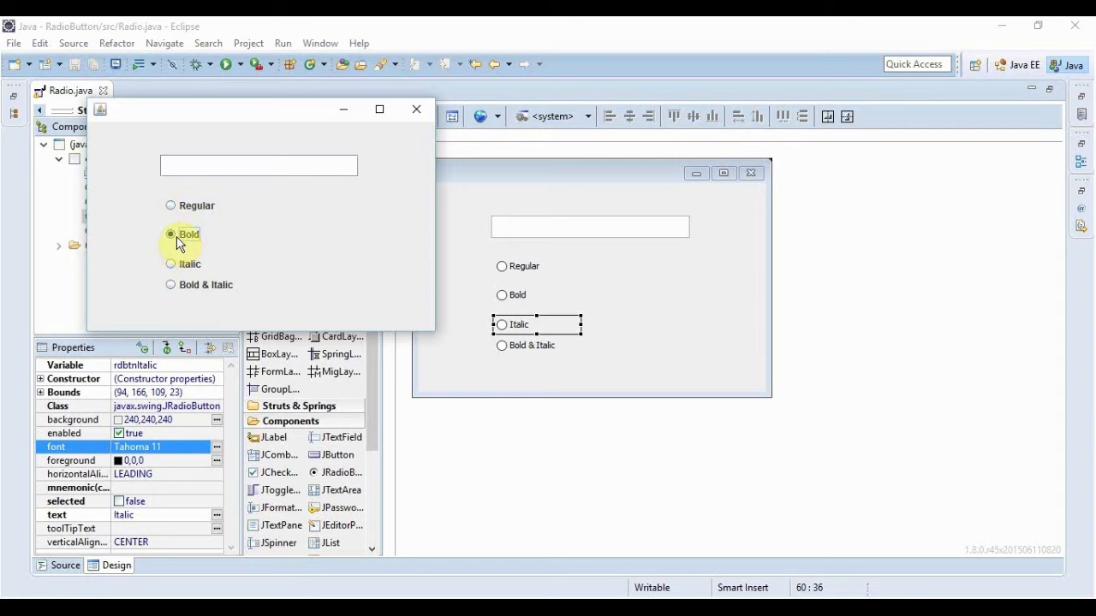
{"action": "left_click", "coordinate": [171, 264]}
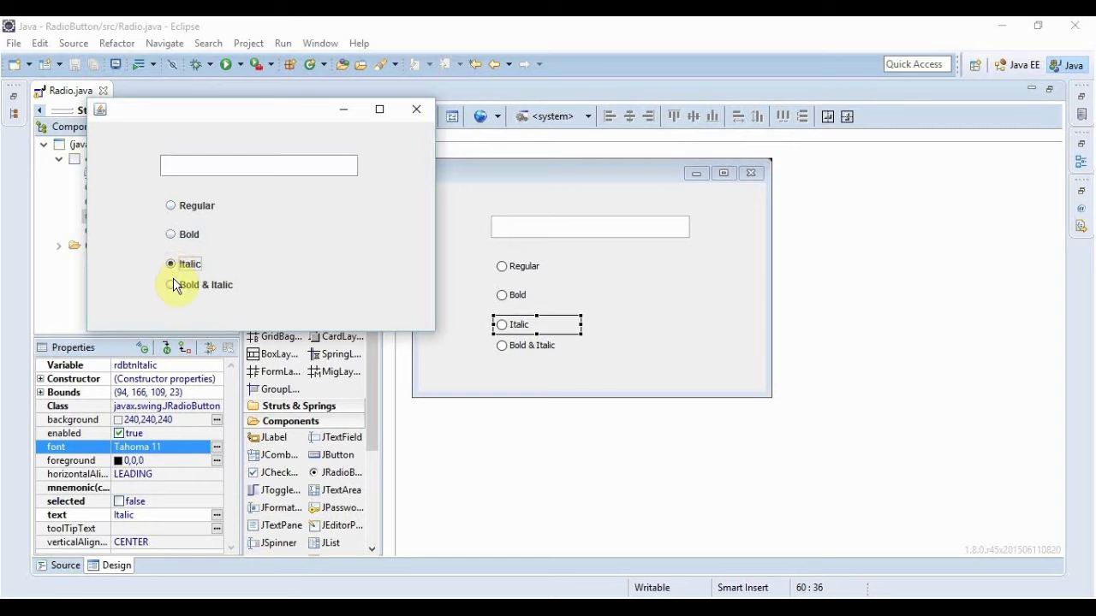
{"action": "left_click", "coordinate": [172, 205]}
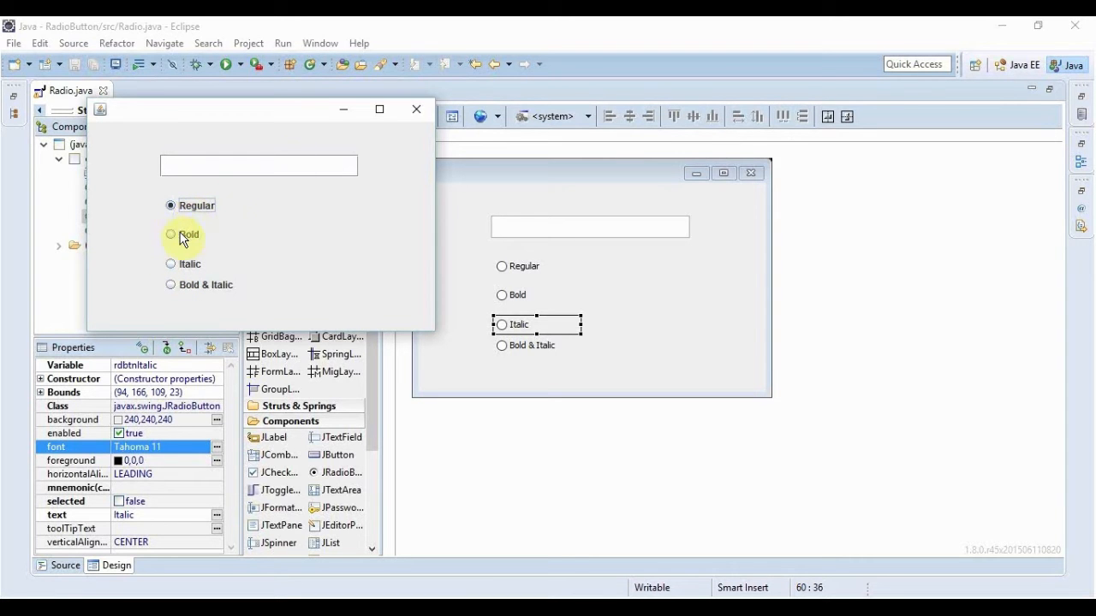
{"action": "left_click", "coordinate": [171, 264]}
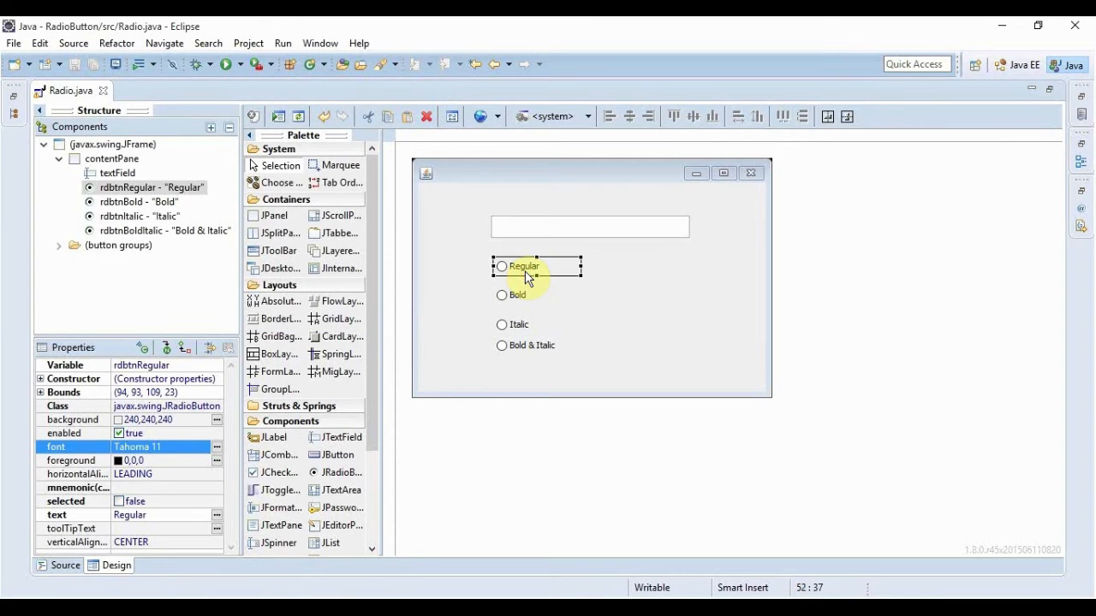
Add an itemStateChanged event handler to the Regular radio button.
{"action": "left_click", "coordinate": [517, 295]}
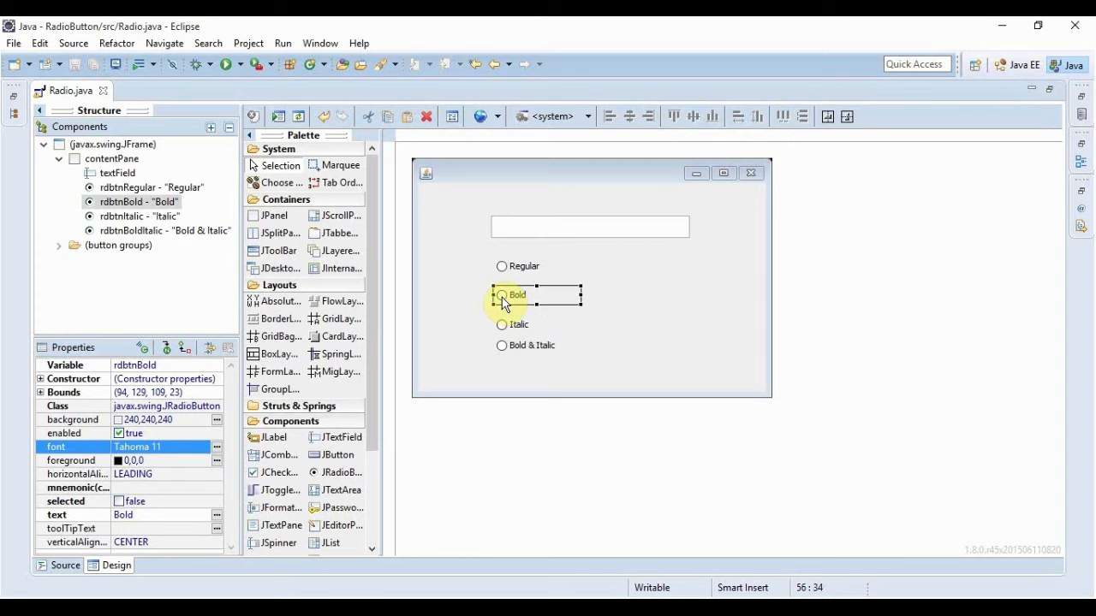
{"action": "left_click", "coordinate": [503, 326]}
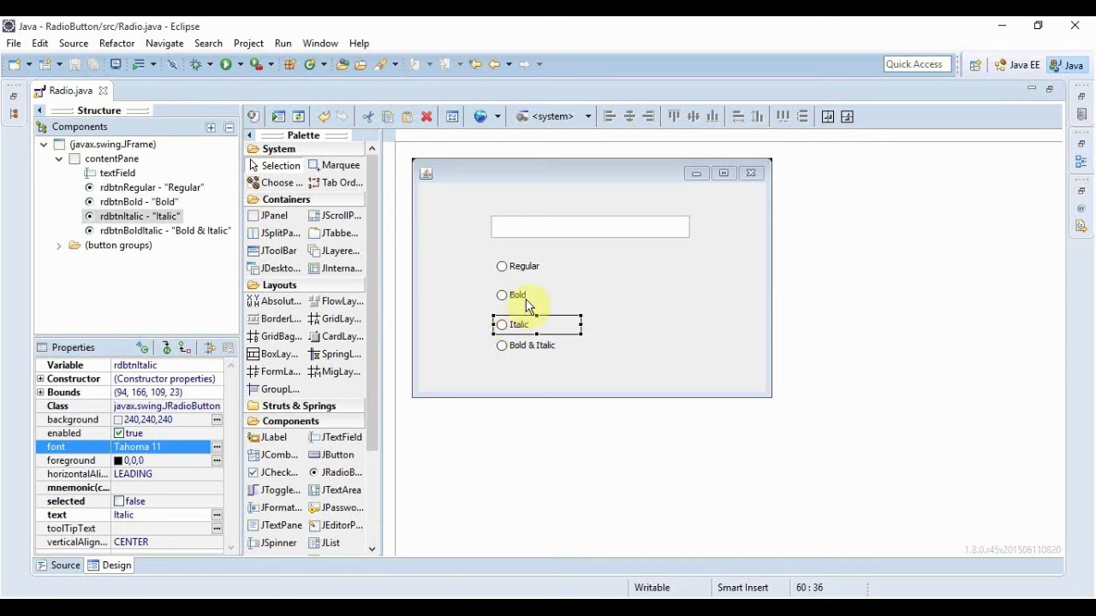
{"action": "left_click", "coordinate": [522, 267]}
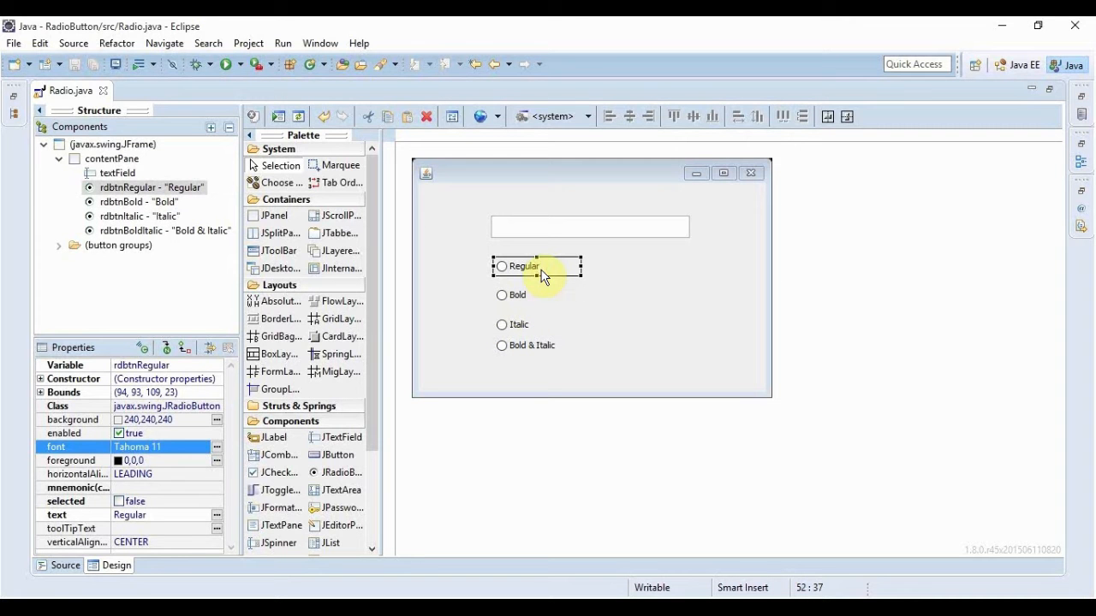
{"action": "right_click", "coordinate": [545, 274]}
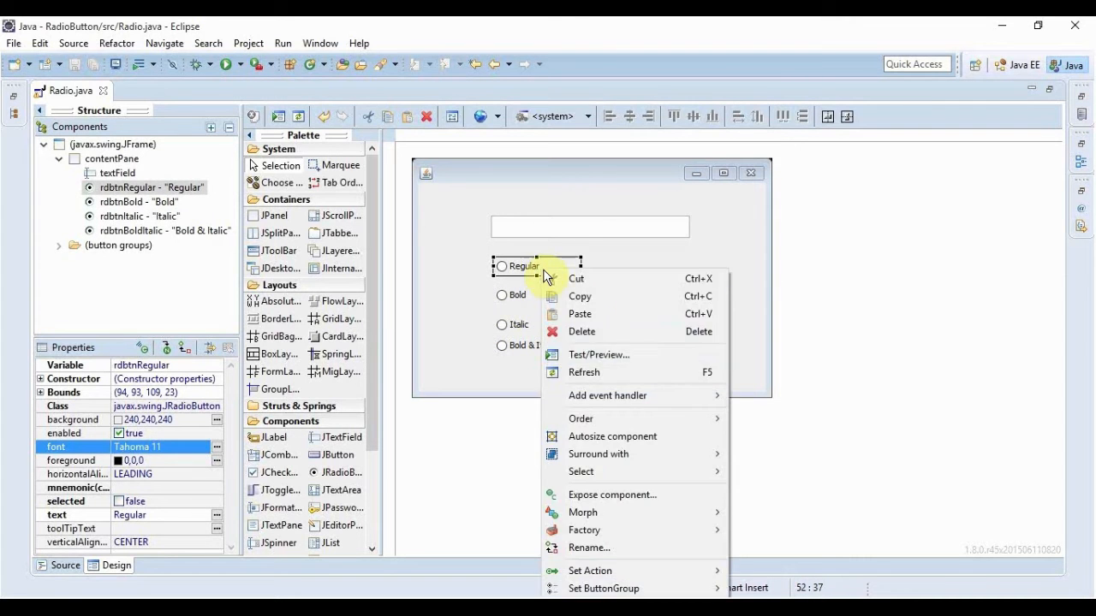
{"action": "left_click", "coordinate": [606, 396]}
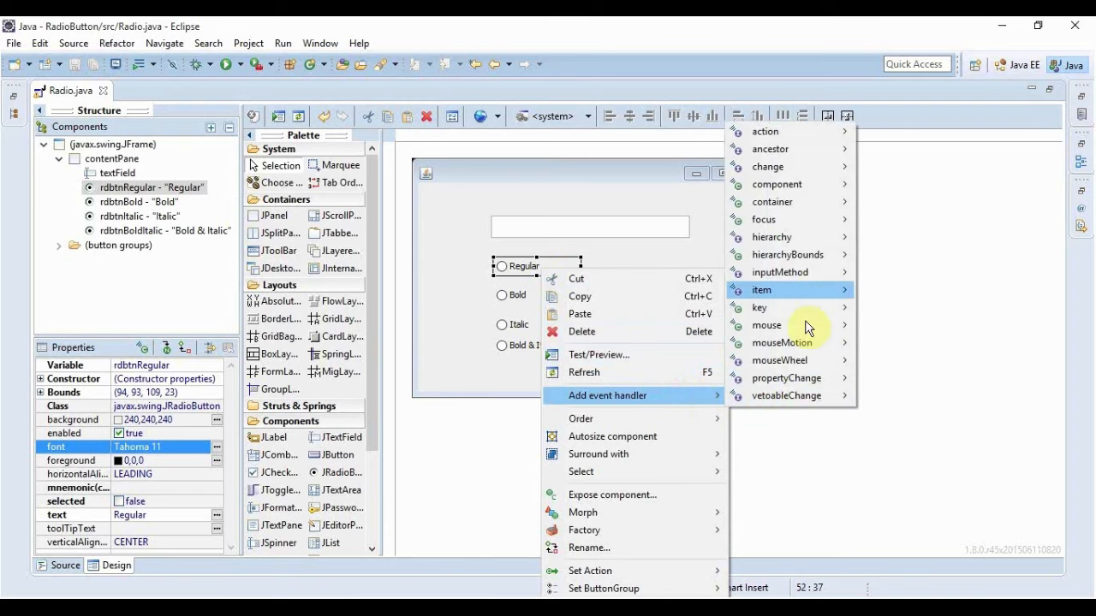
{"action": "left_click", "coordinate": [760, 289]}
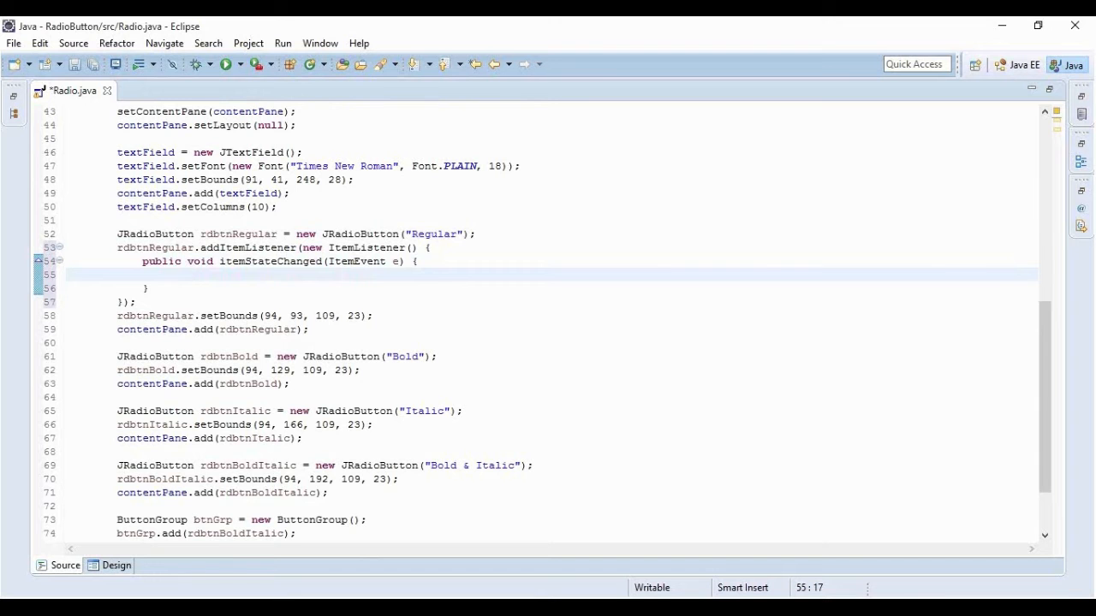
Write textField.setFont(new Font("Times of Roman",Font.PLAIN,18)); in the handler and save.
{"action": "type", "text": "tex"}
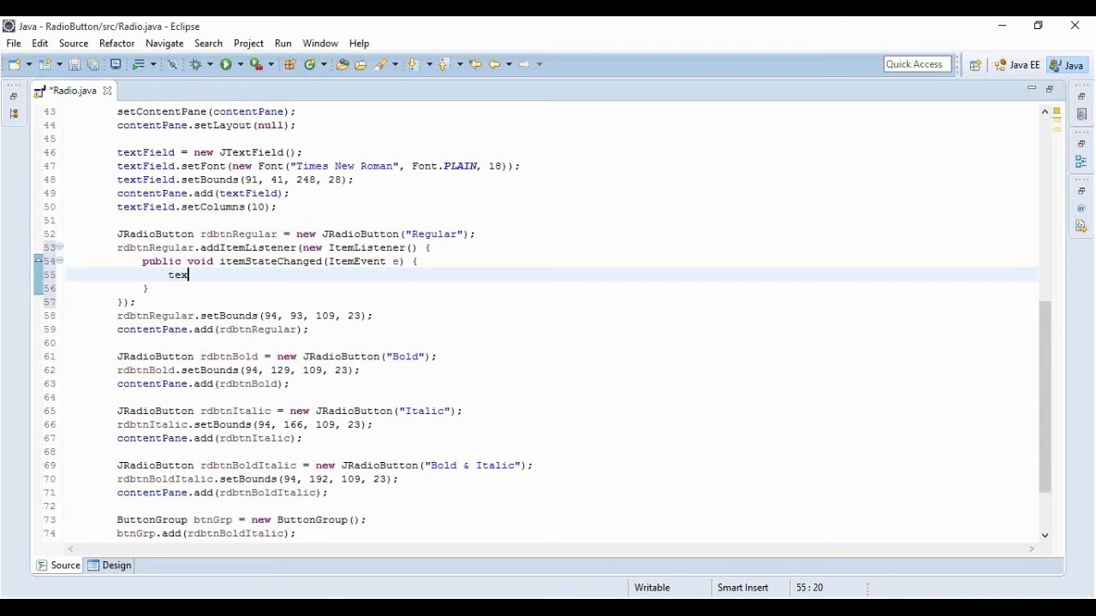
{"action": "type", "text": "tFi"}
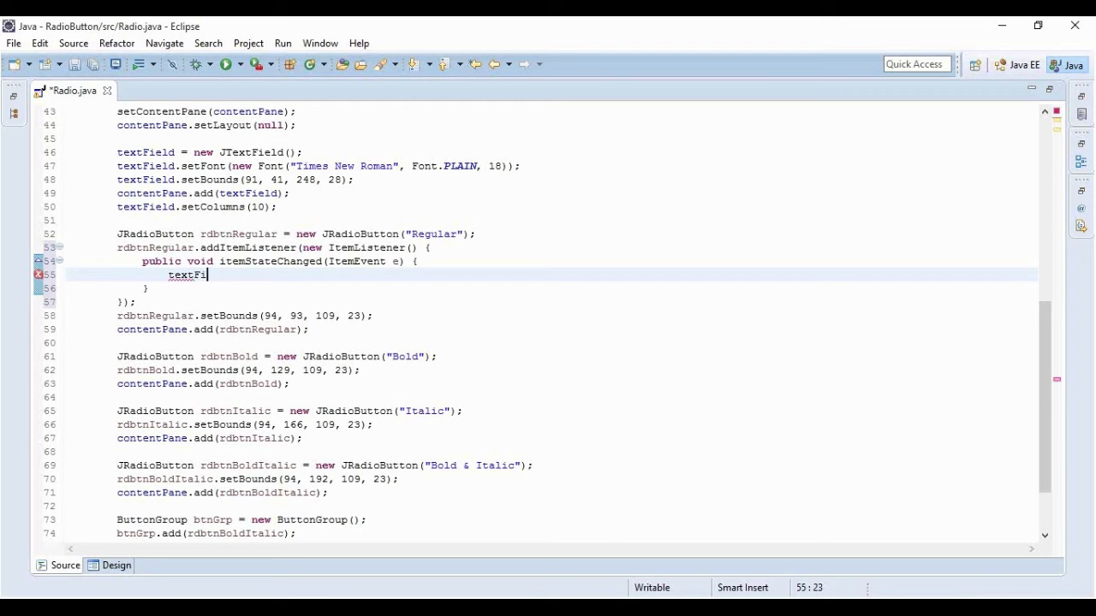
{"action": "type", "text": "."}
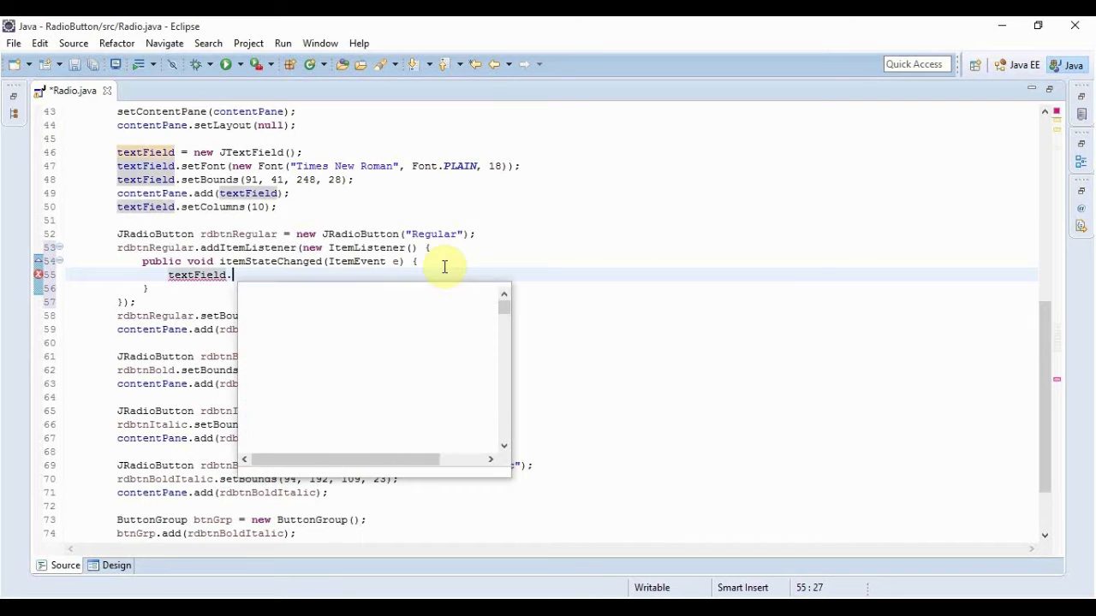
{"action": "type", "text": "set"}
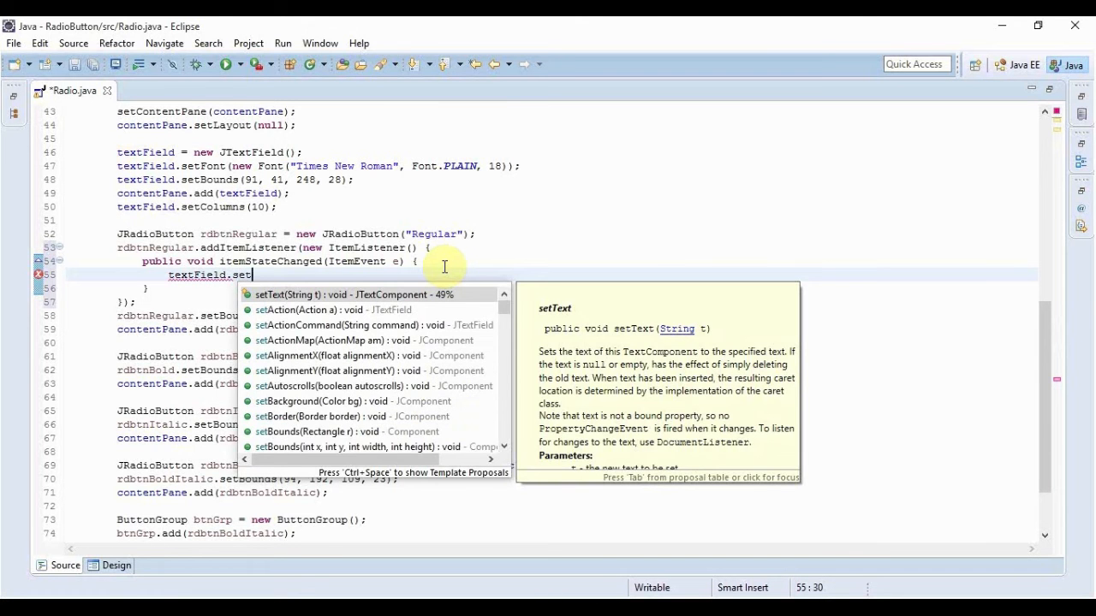
{"action": "type", "text": "Font"}
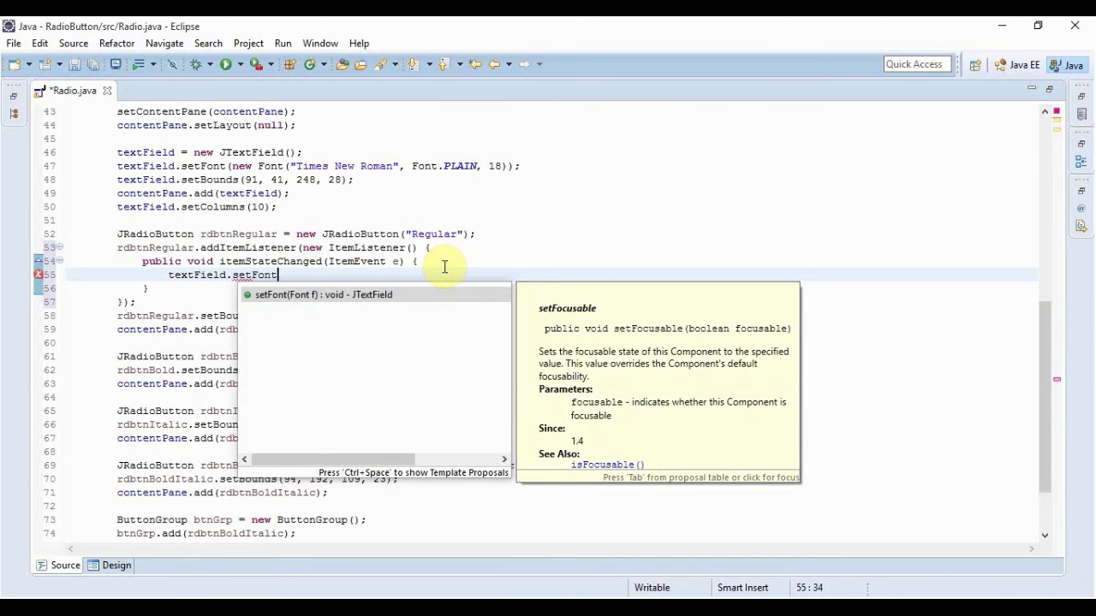
{"action": "type", "text": "(f"}
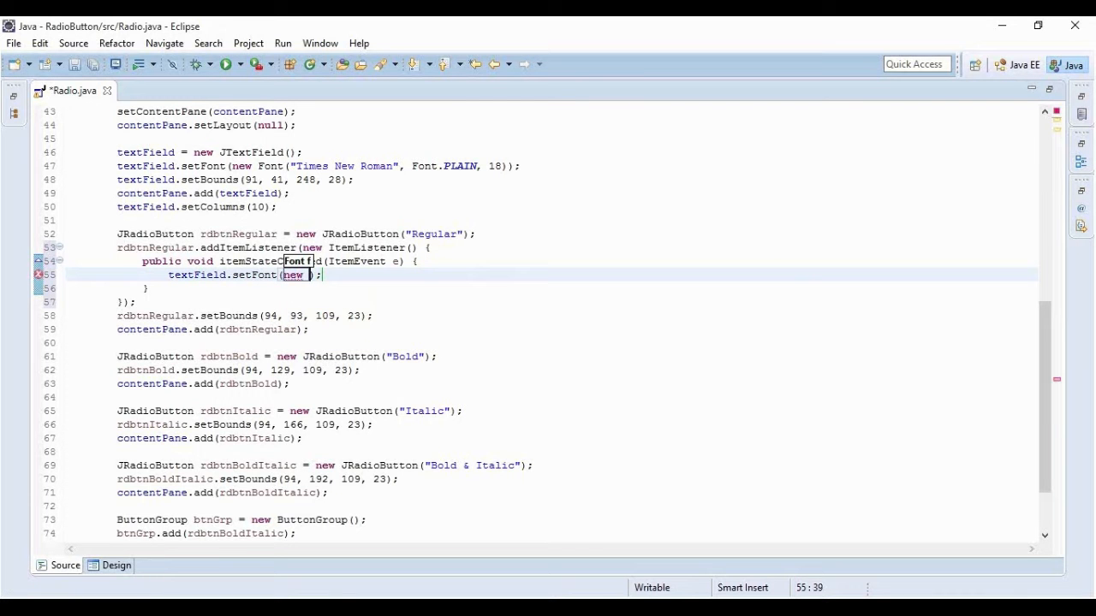
{"action": "type", "text": "Font ("}
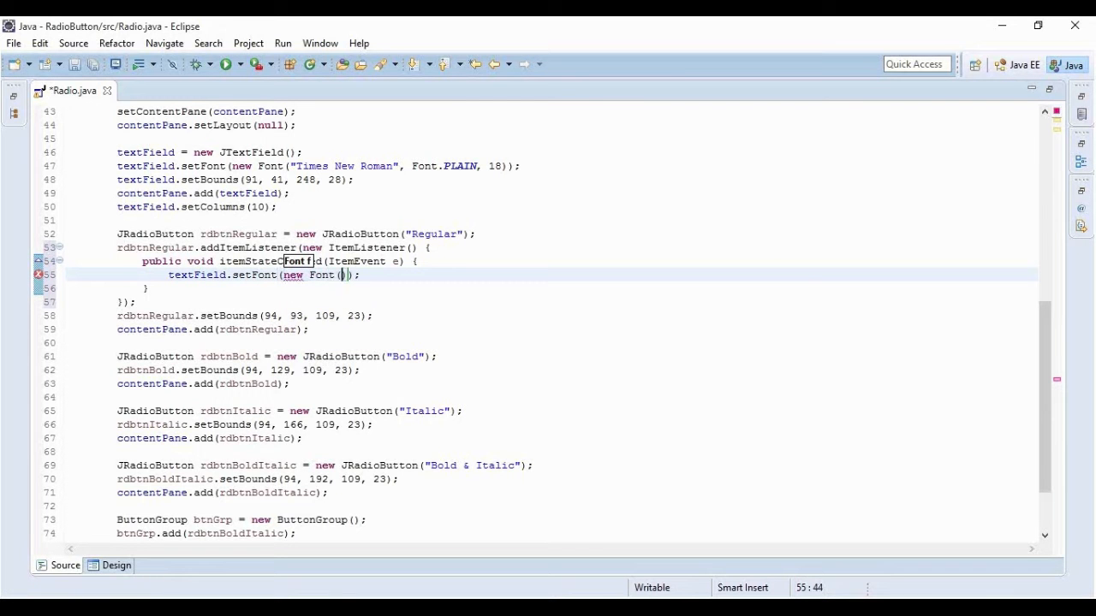
{"action": "type", "text": "\""}
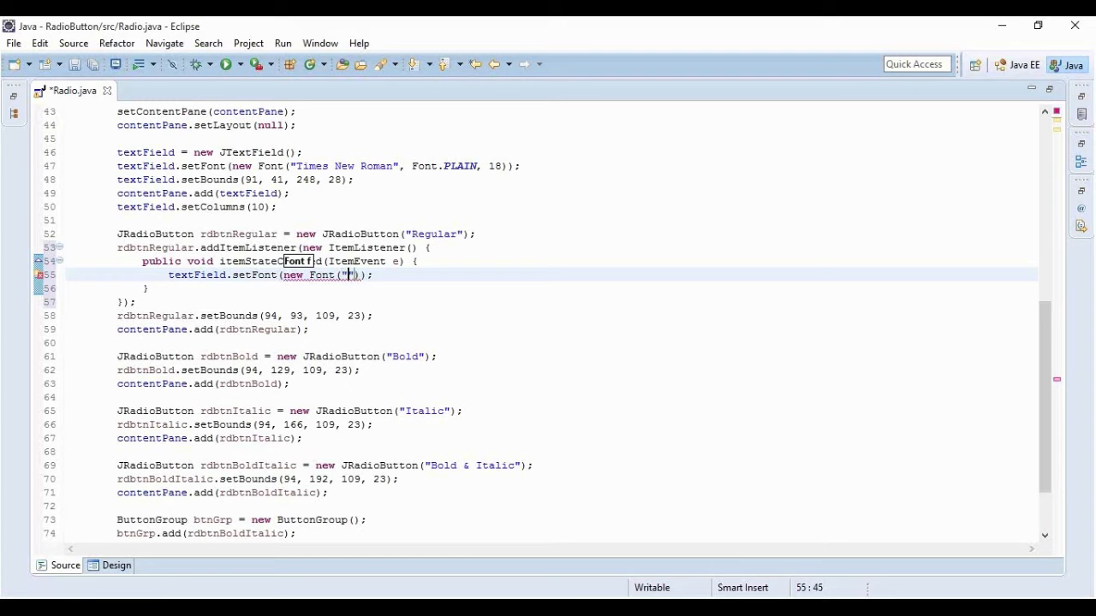
{"action": "type", "text": "T"}
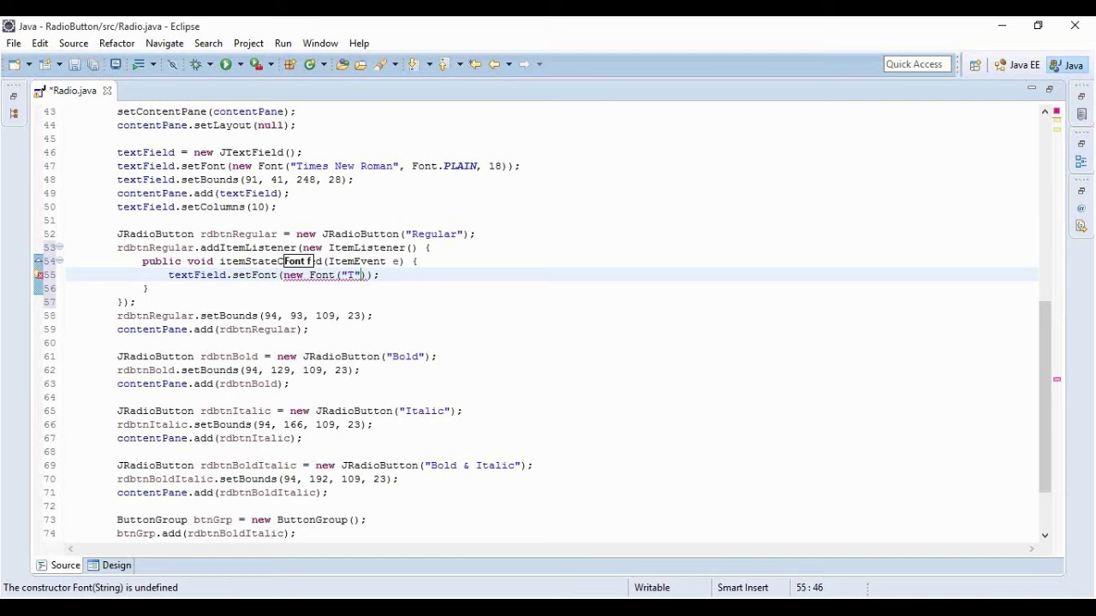
{"action": "type", "text": "imes of Roma"}
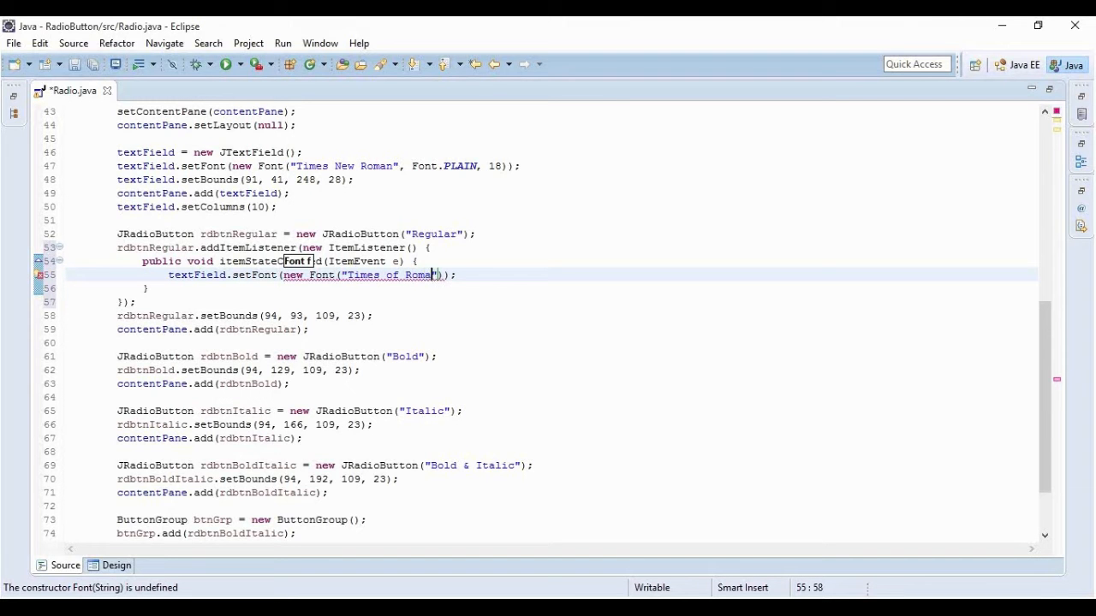
{"action": "type", "text": ","}
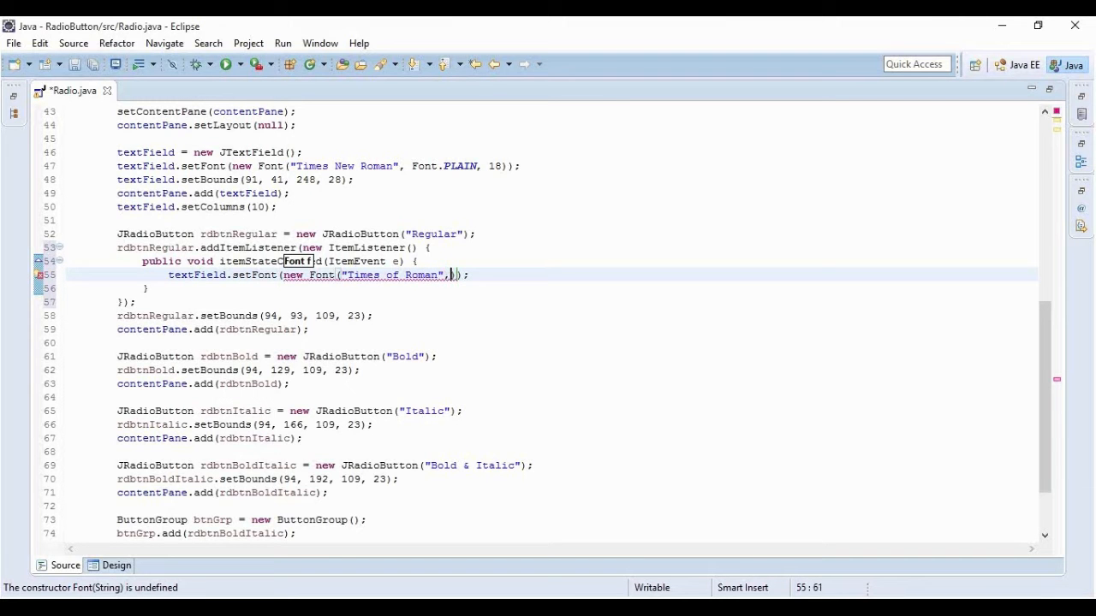
{"action": "type", "text": "Font"}
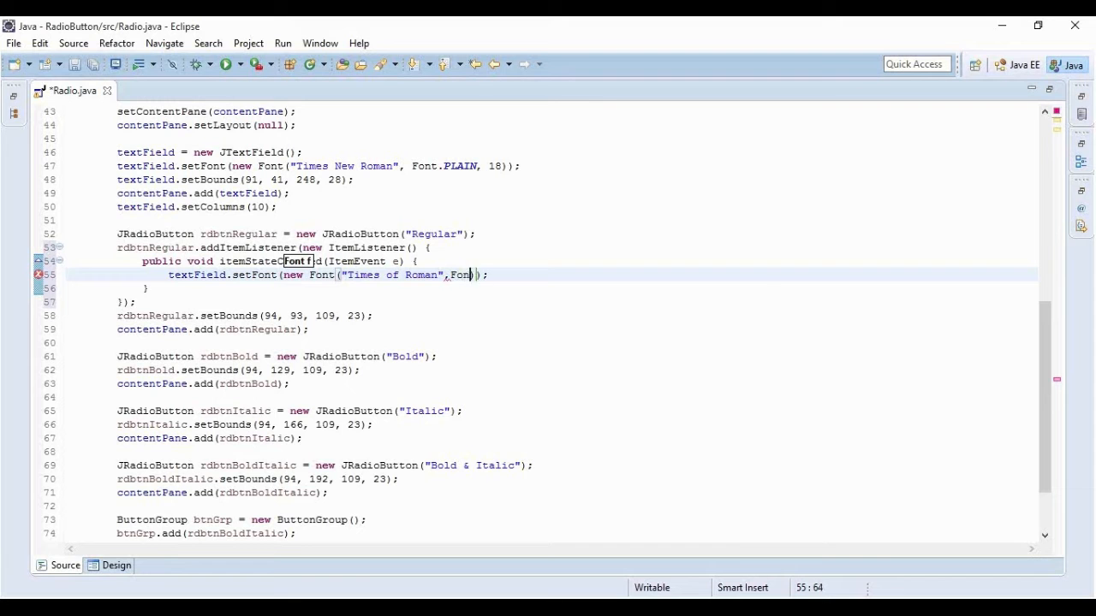
{"action": "type", "text": "Font.PLAIN,"}
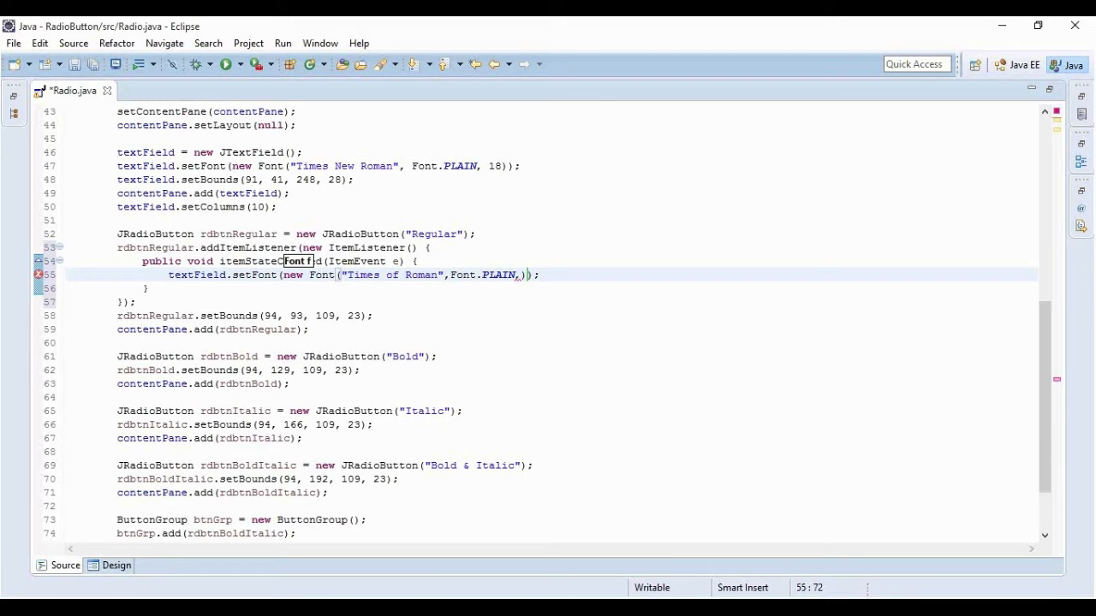
{"action": "type", "text": "18"}
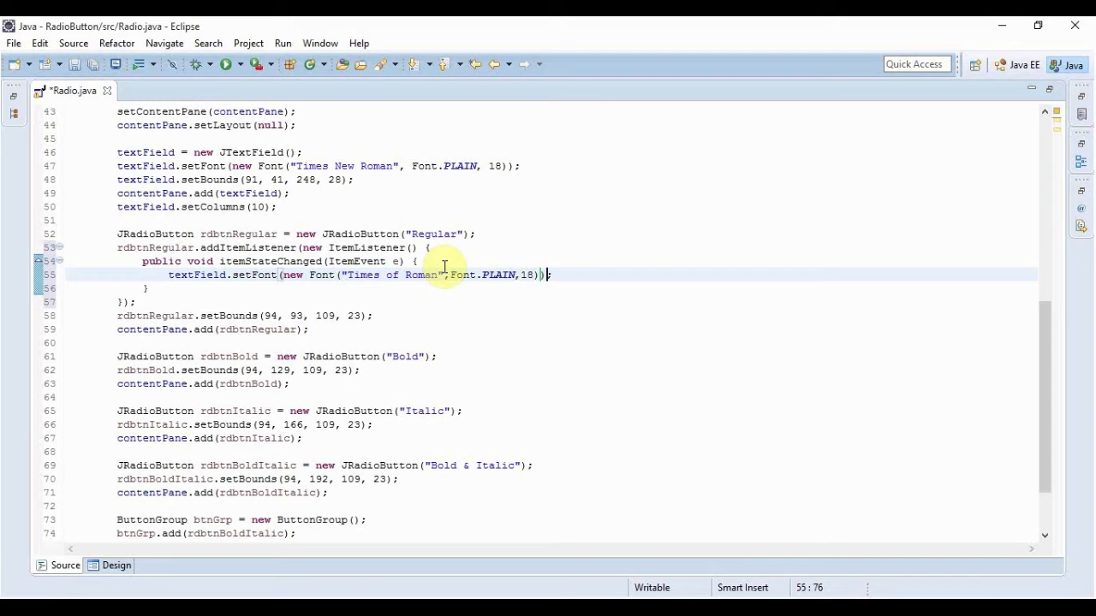
{"action": "key", "text": "ctrl+s"}
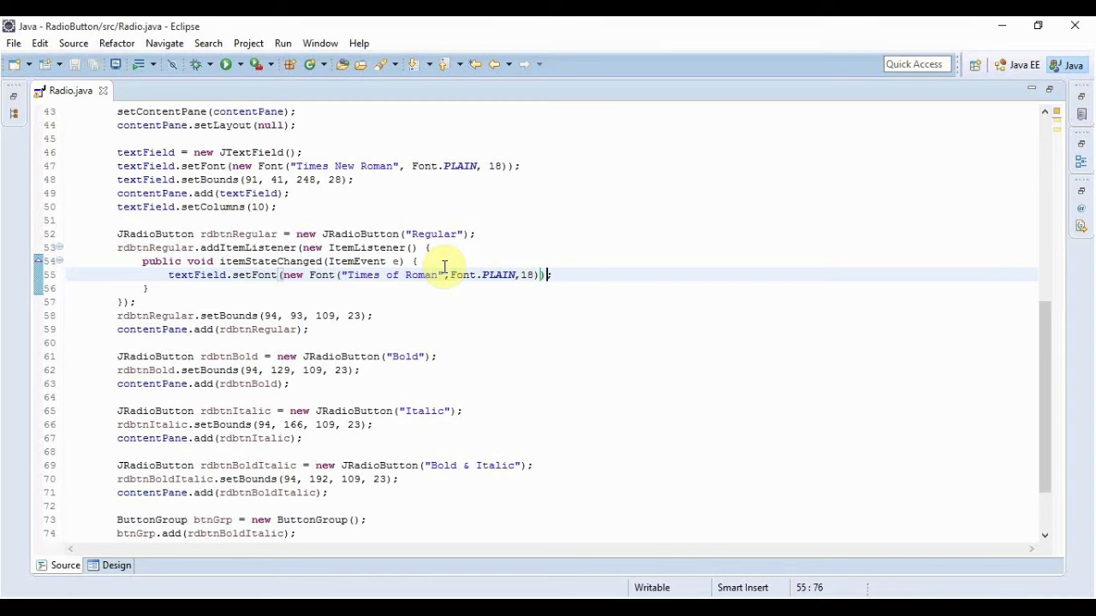
Give Bold an itemStateChanged handler setting Times of Roman Font.BOLD 18, and save.
{"action": "left_click", "coordinate": [117, 565]}
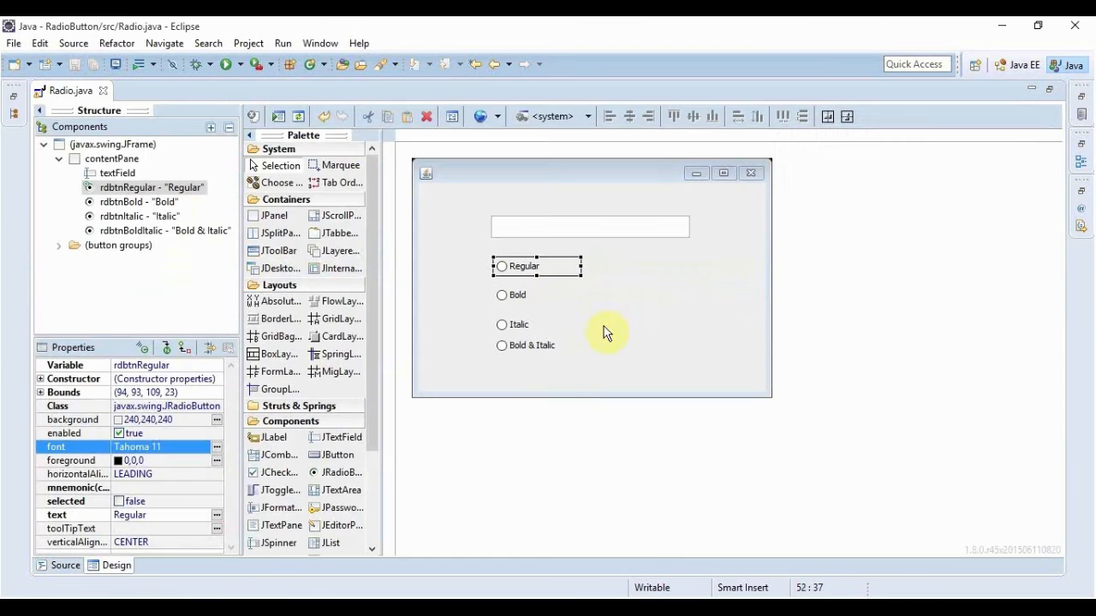
{"action": "right_click", "coordinate": [517, 294]}
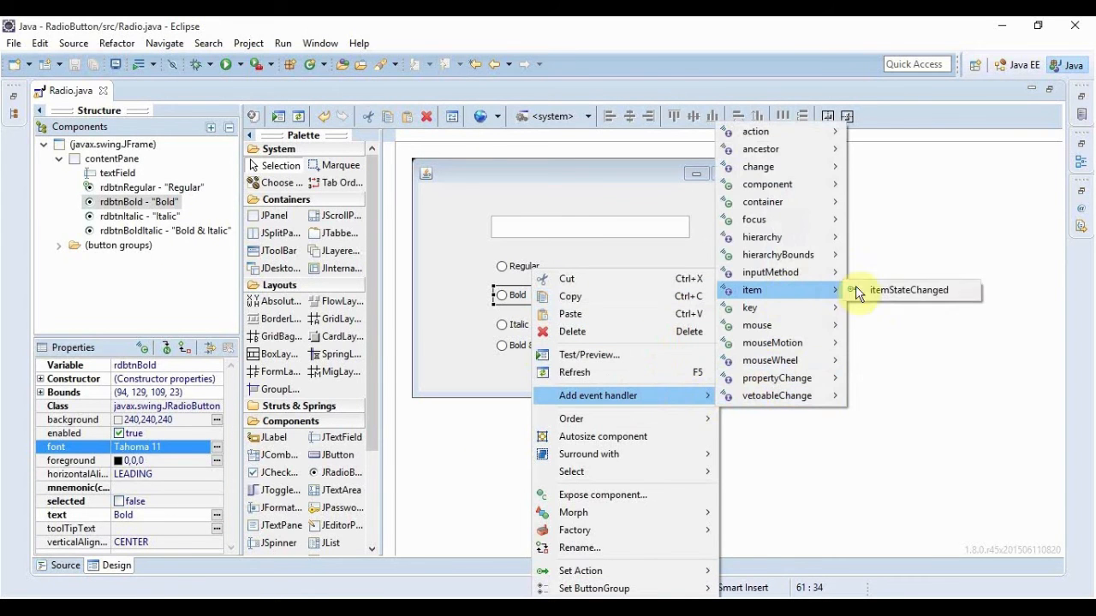
{"action": "left_click", "coordinate": [909, 291]}
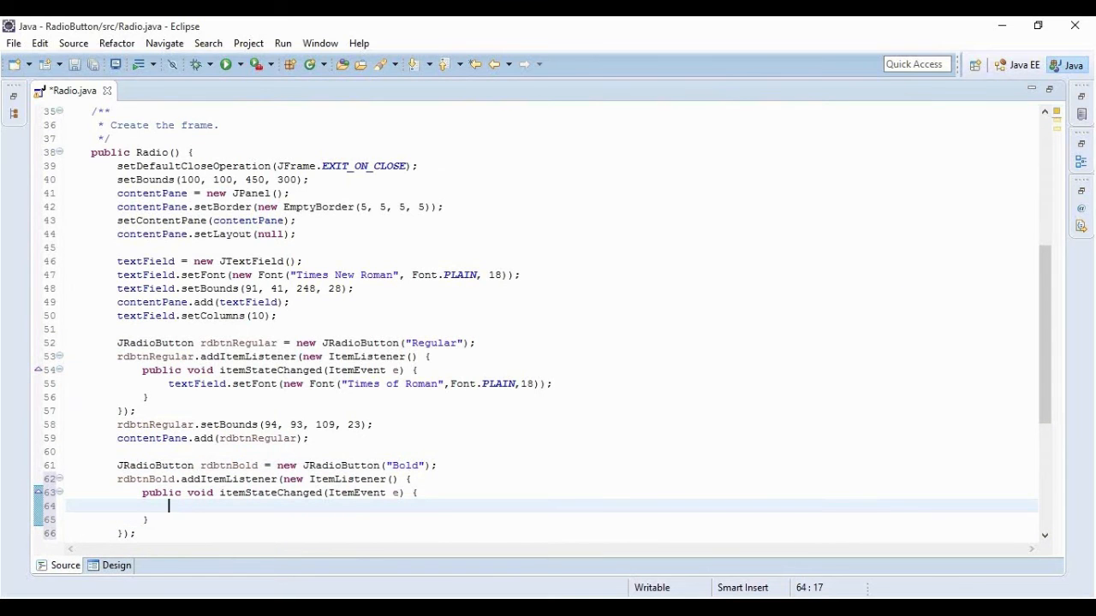
{"action": "type", "text": "textField.setFont(new Font(\"Times of Roman\",Font.BOLD,18));"}
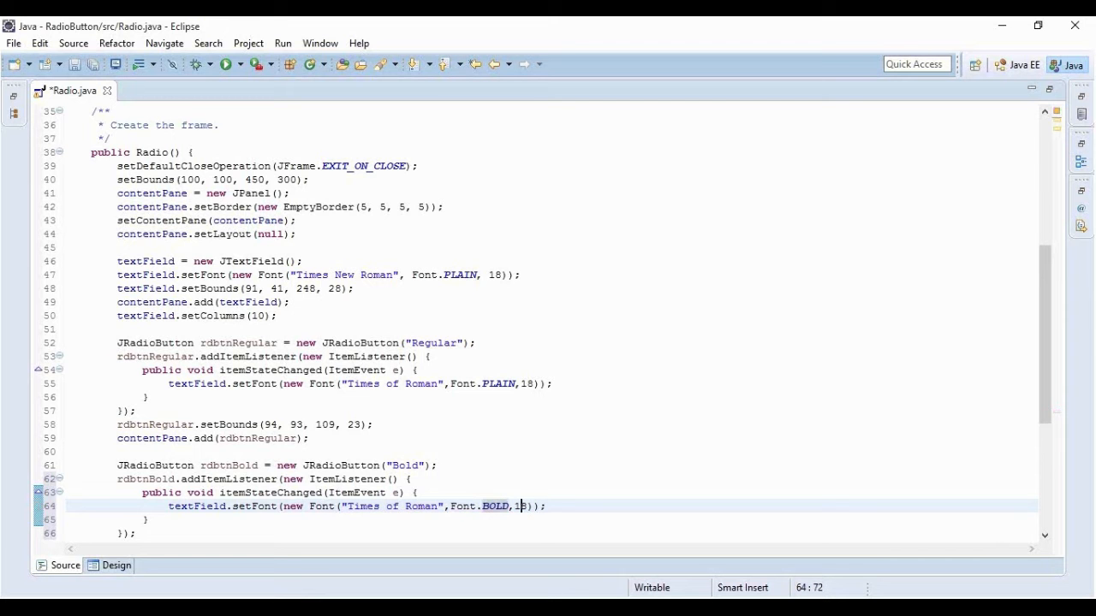
{"action": "key", "text": "ctrl+s"}
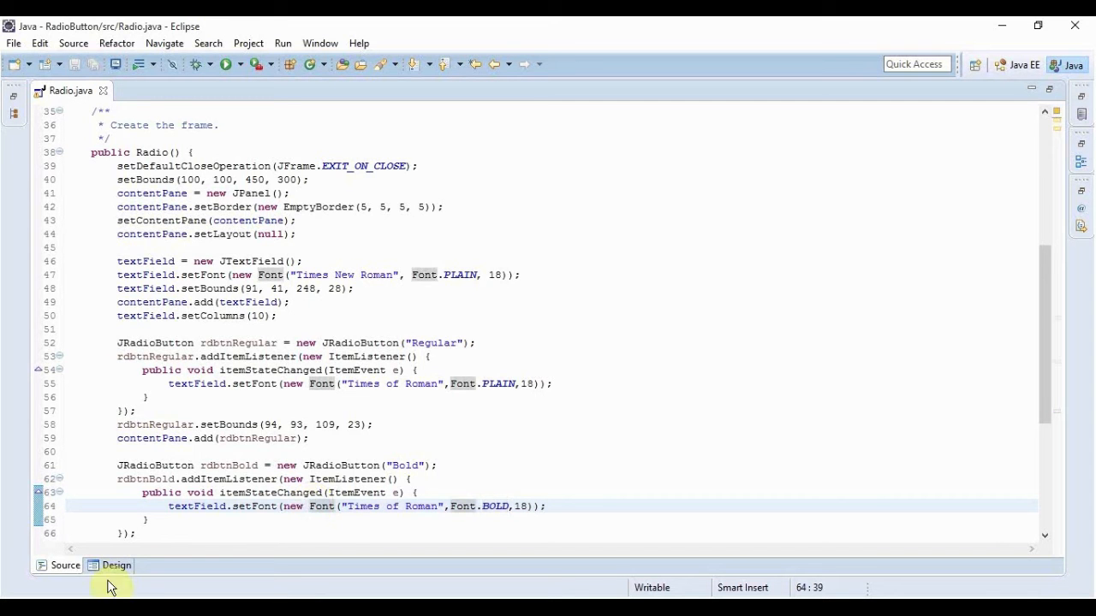
Give Italic an itemStateChanged handler setting Times of Roman Font.ITALIC 18, and save.
{"action": "left_click", "coordinate": [117, 565]}
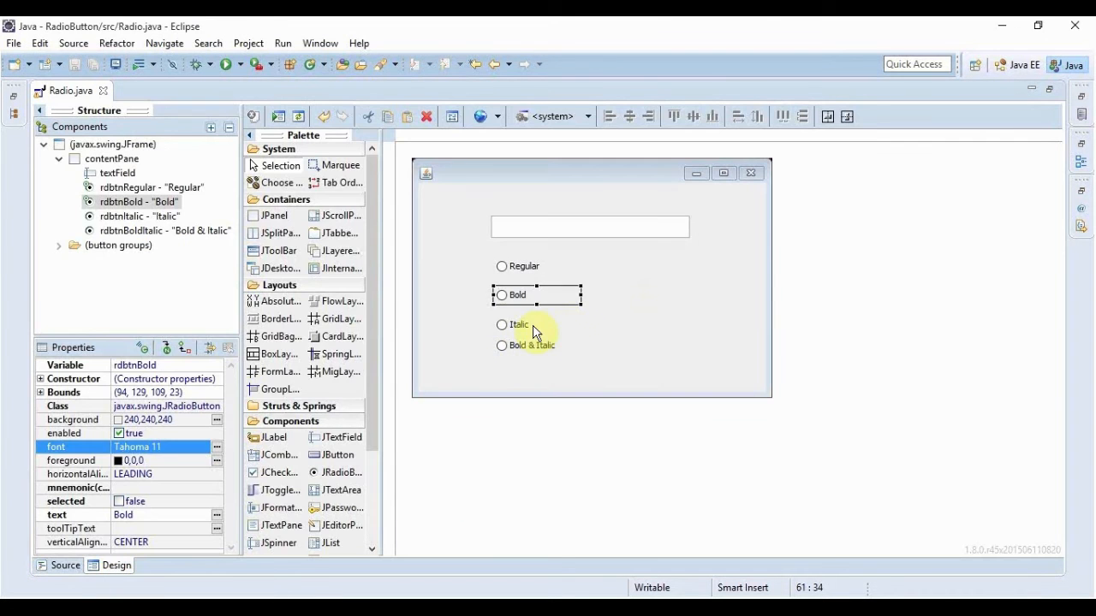
{"action": "right_click", "coordinate": [517, 326]}
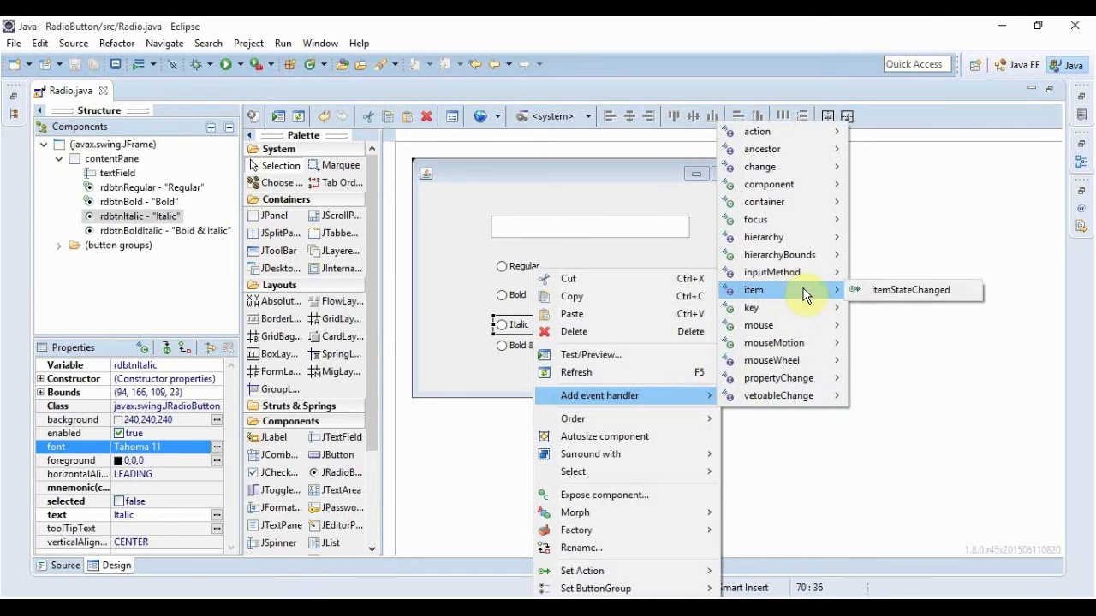
{"action": "left_click", "coordinate": [911, 289]}
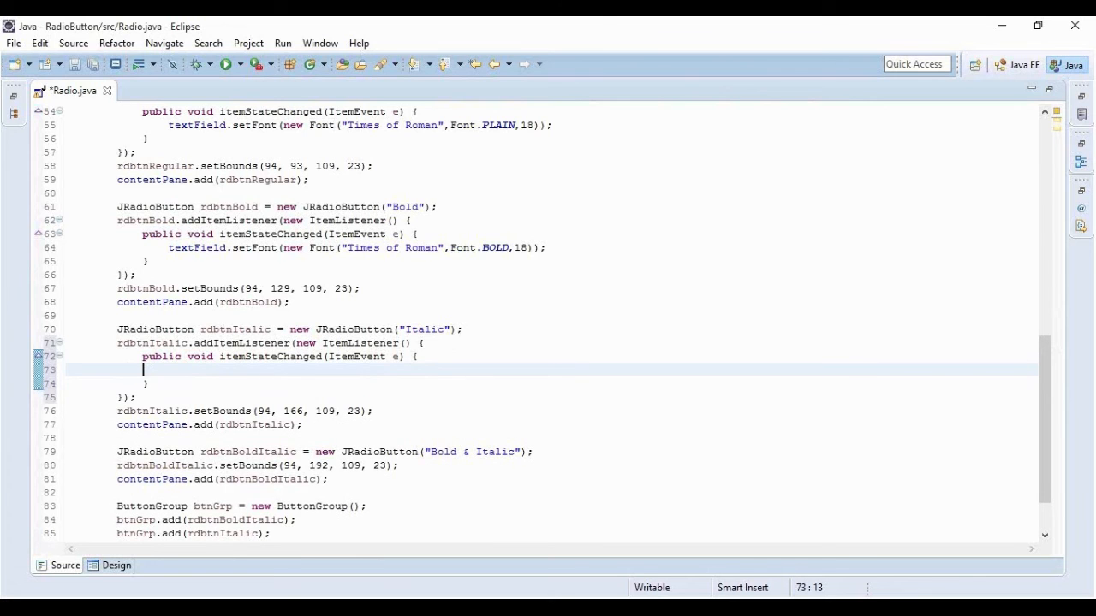
{"action": "type", "text": "textField.setFont(new Font(\"Times of Roman\",Font.PLAIN,18));"}
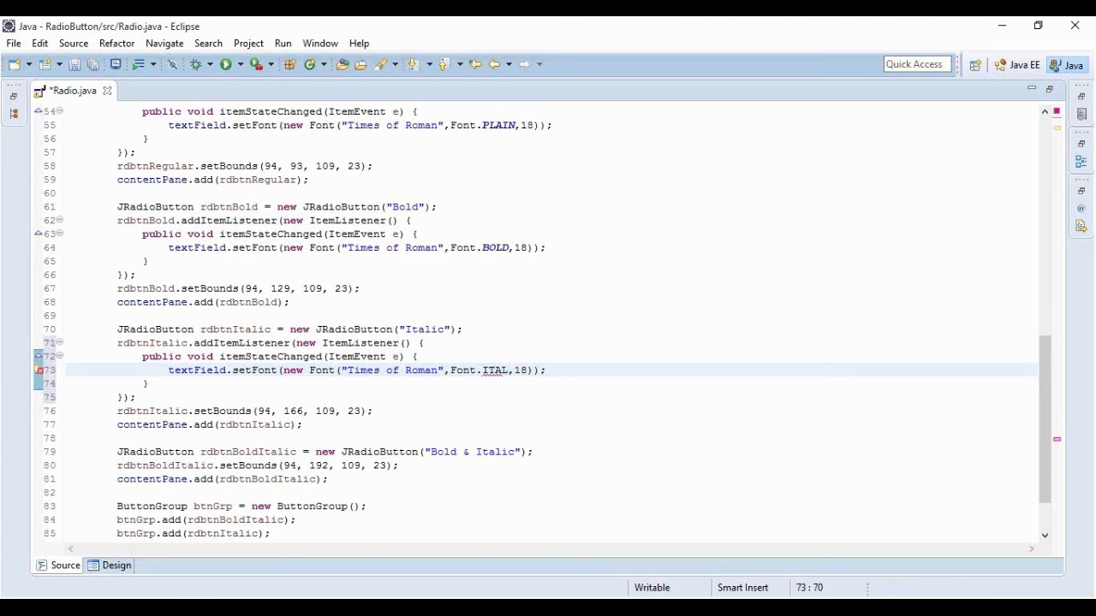
{"action": "type", "text": "IC"}
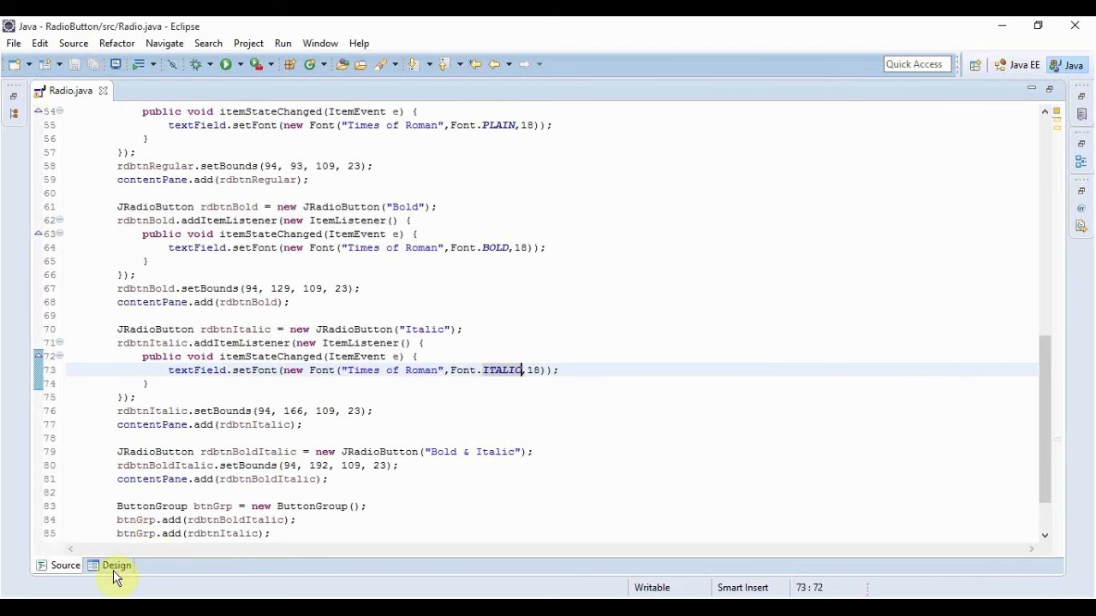
Give Bold & Italic an itemStateChanged handler with the Times of Roman setFont line.
{"action": "left_click", "coordinate": [116, 565]}
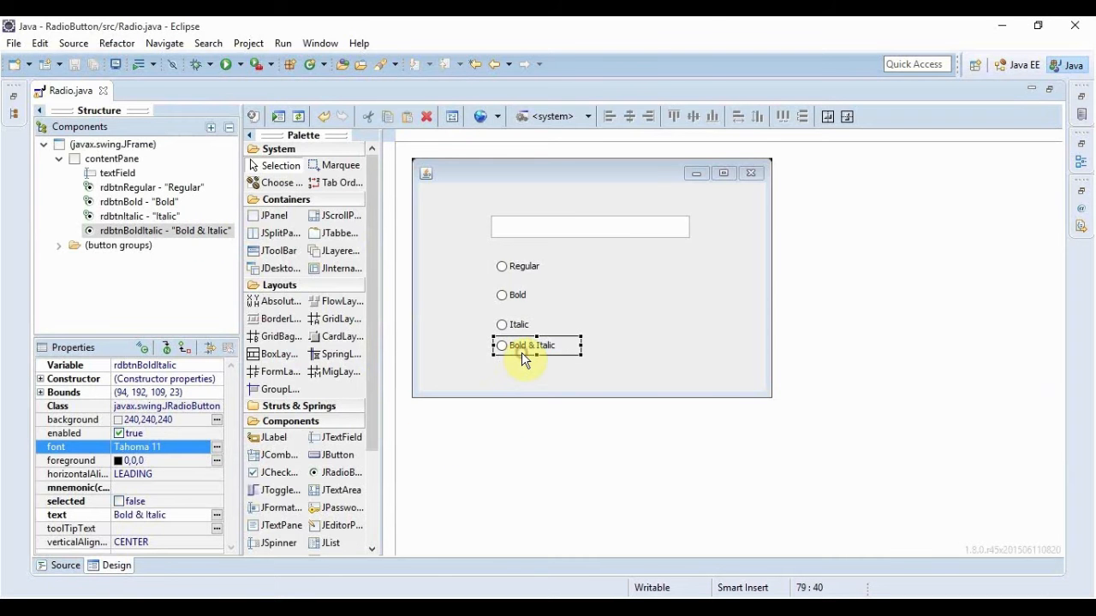
{"action": "right_click", "coordinate": [525, 358]}
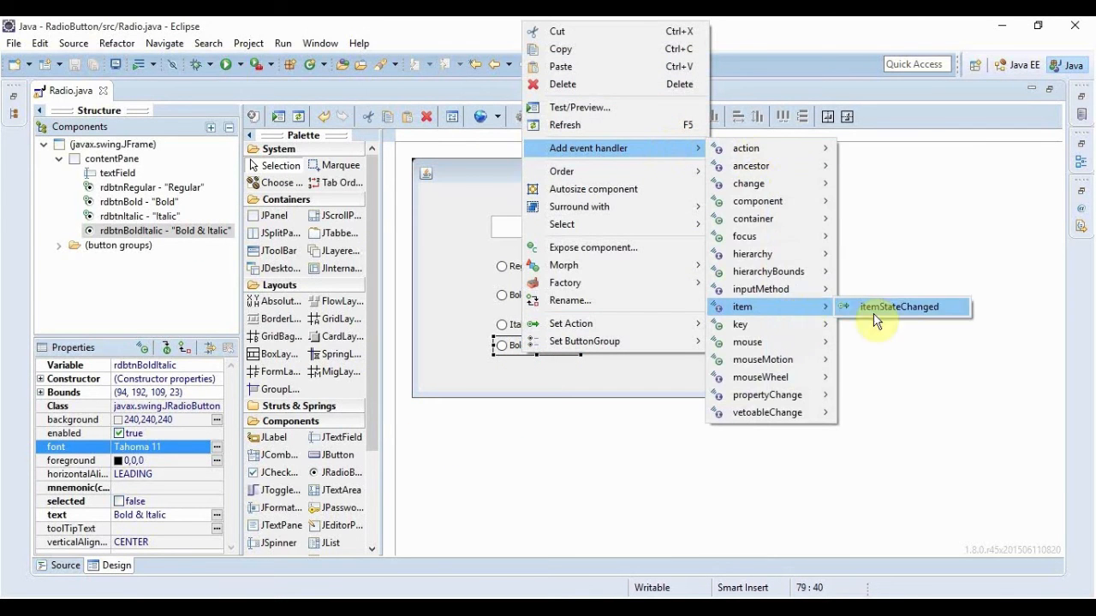
{"action": "left_click", "coordinate": [899, 306]}
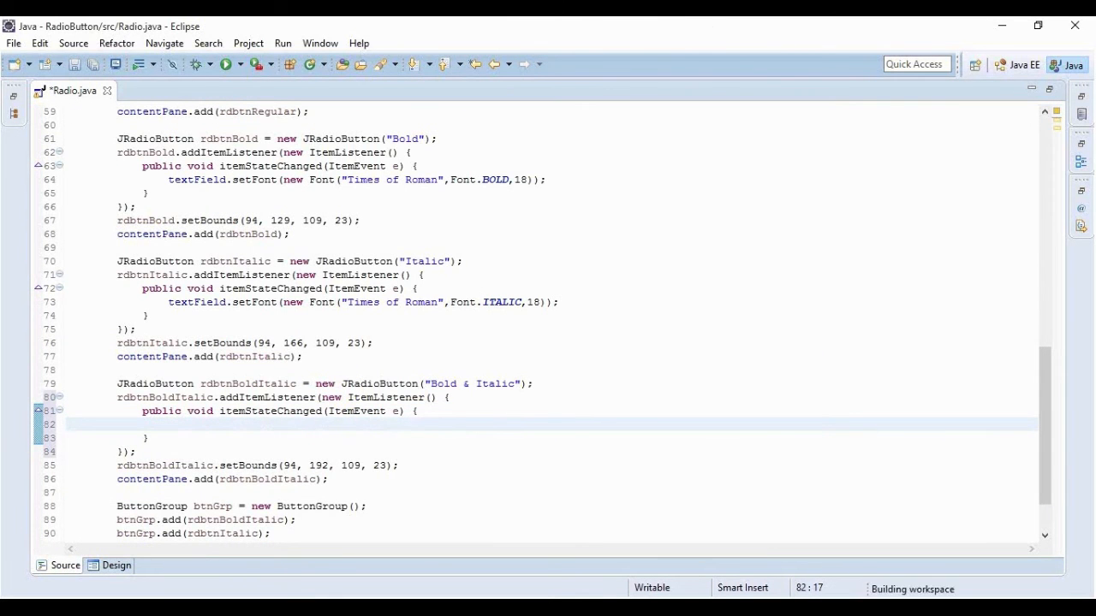
{"action": "type", "text": "textField.setFont(new Font(\"Times of Roman\",Font.PLAIN,18));"}
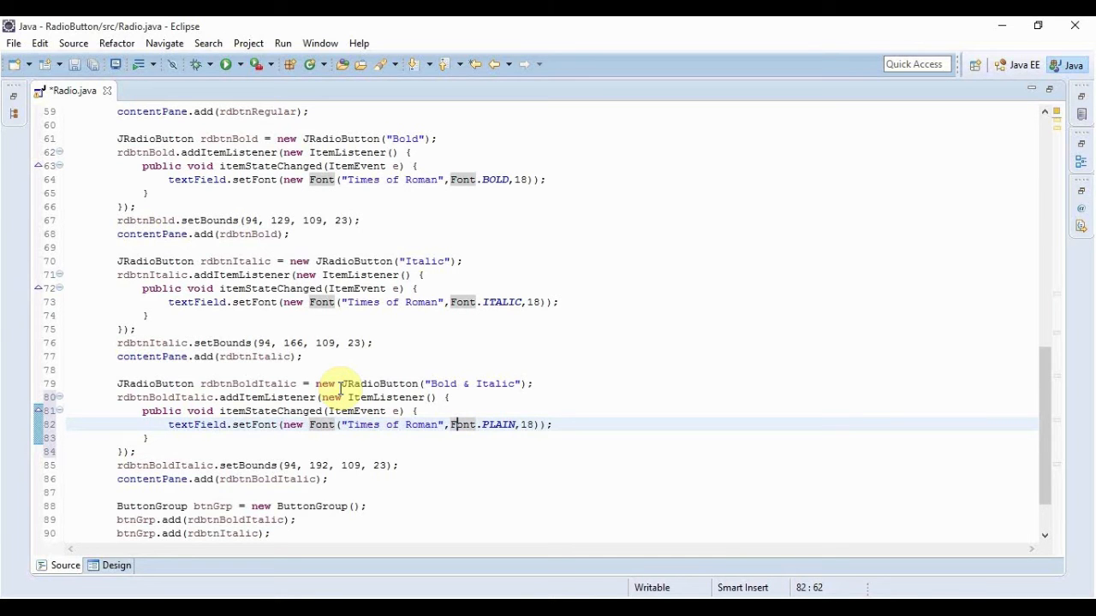
Change the style argument to Font.BOLD + Font.ITALIC and save.
{"action": "left_click", "coordinate": [504, 425]}
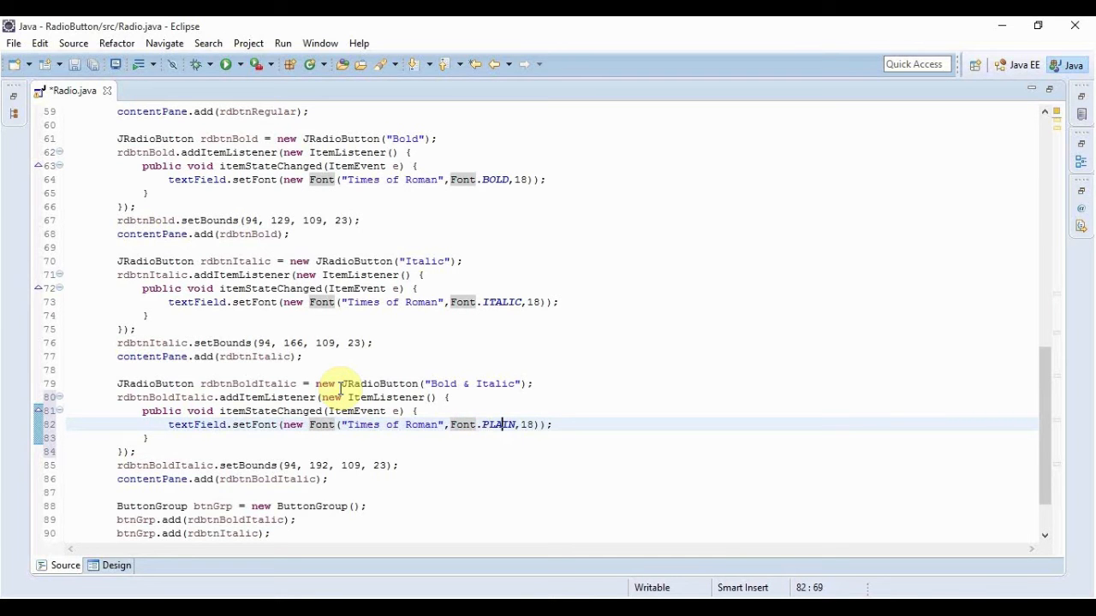
{"action": "key", "text": "BackSpace"}
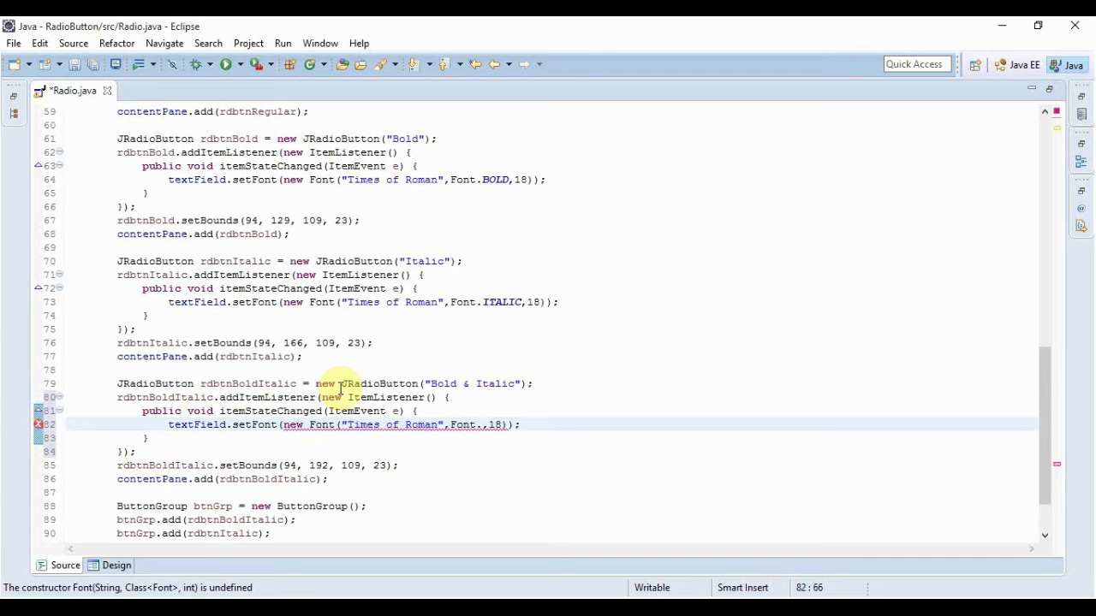
{"action": "type", "text": "B"}
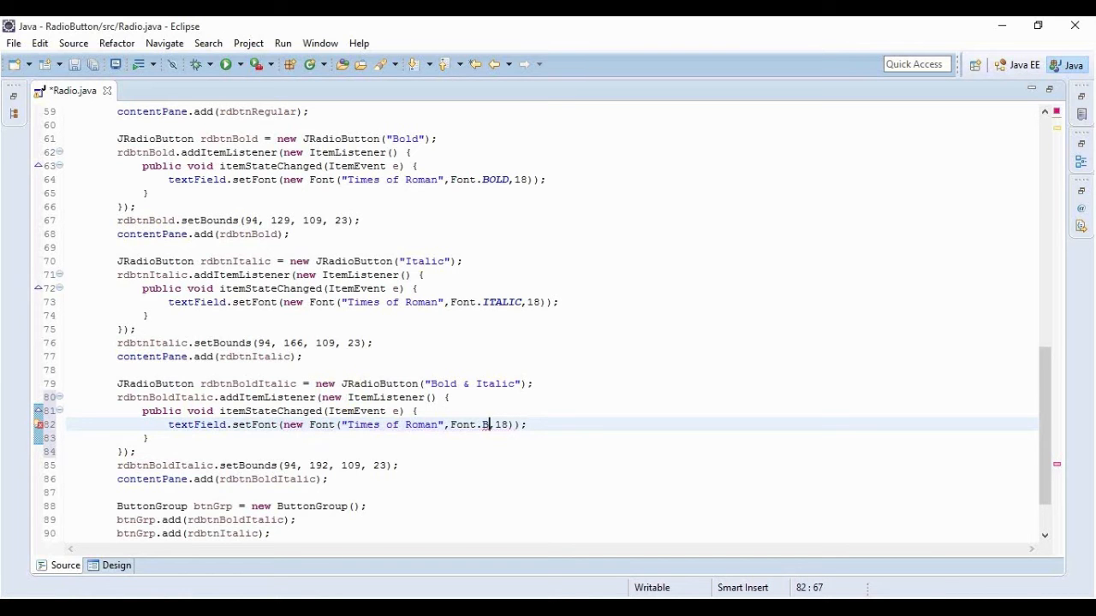
{"action": "type", "text": "OLD"}
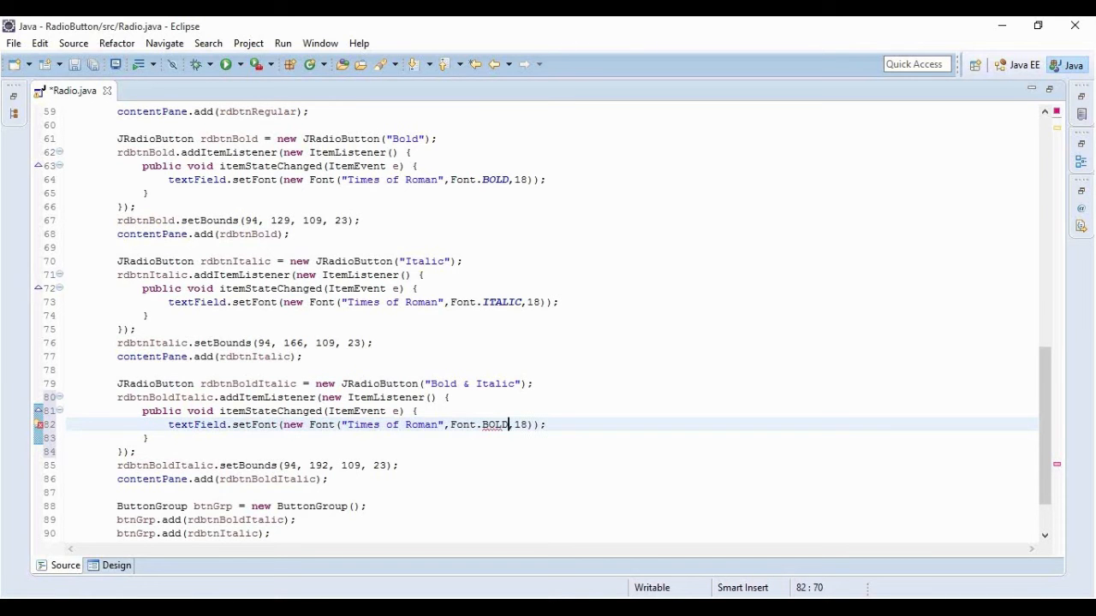
{"action": "double_click", "coordinate": [495, 425]}
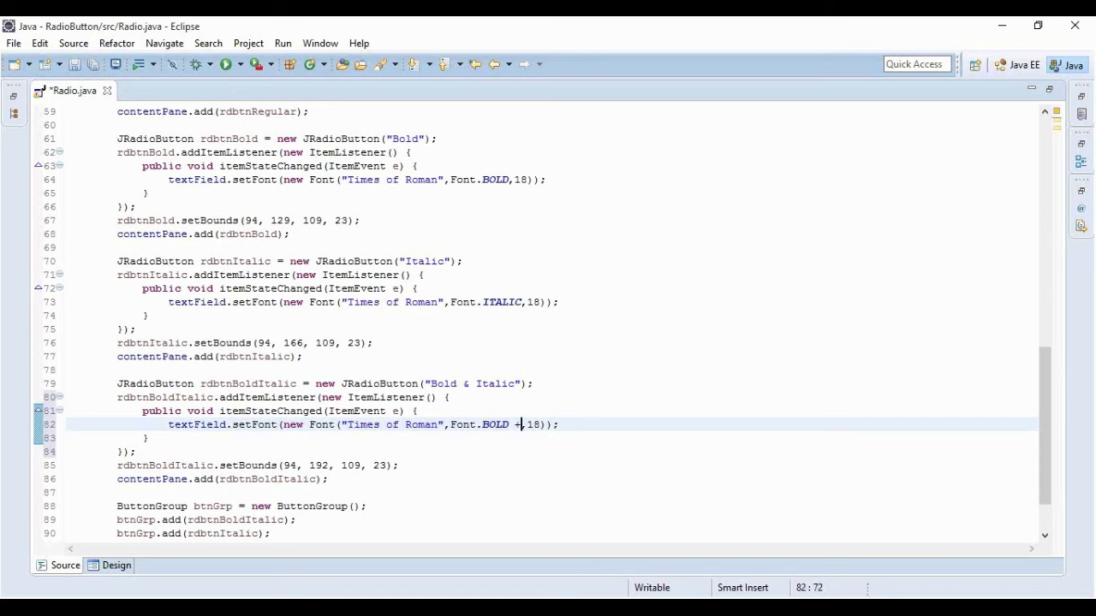
{"action": "type", "text": "+"}
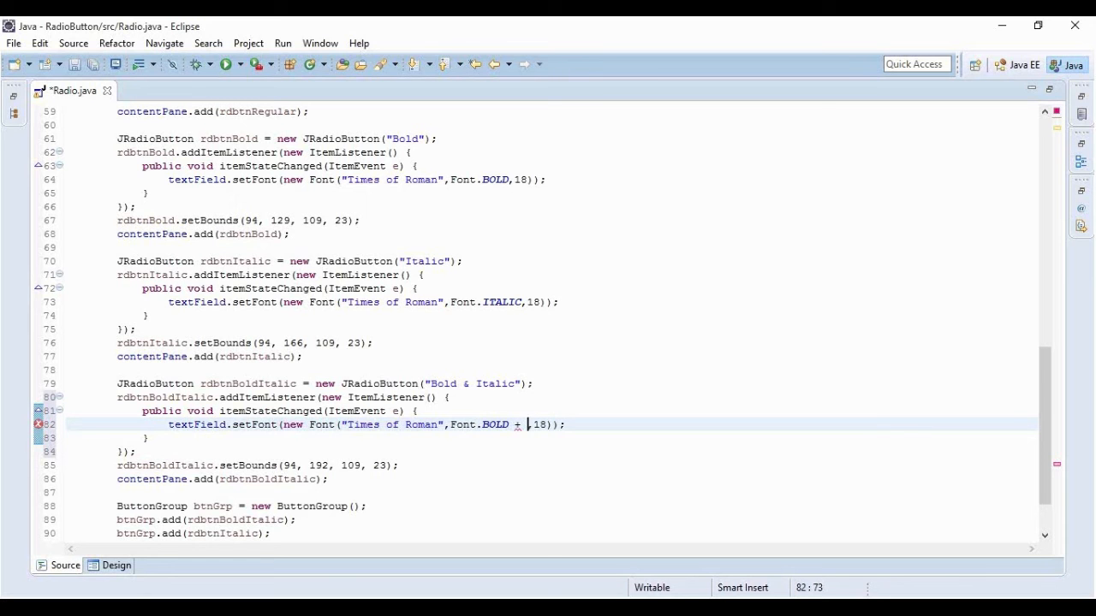
{"action": "type", "text": "Font.ITALIC"}
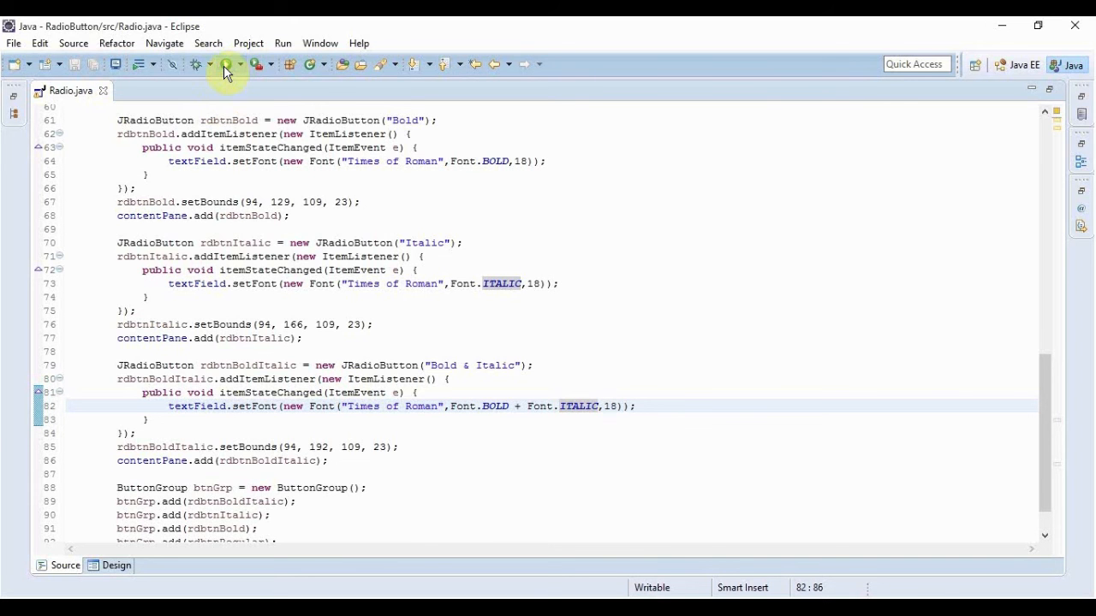
Run the window, enter Hi Guys and try Bold, Italic, Regular, then Bold & Italic.
{"action": "left_click", "coordinate": [226, 65]}
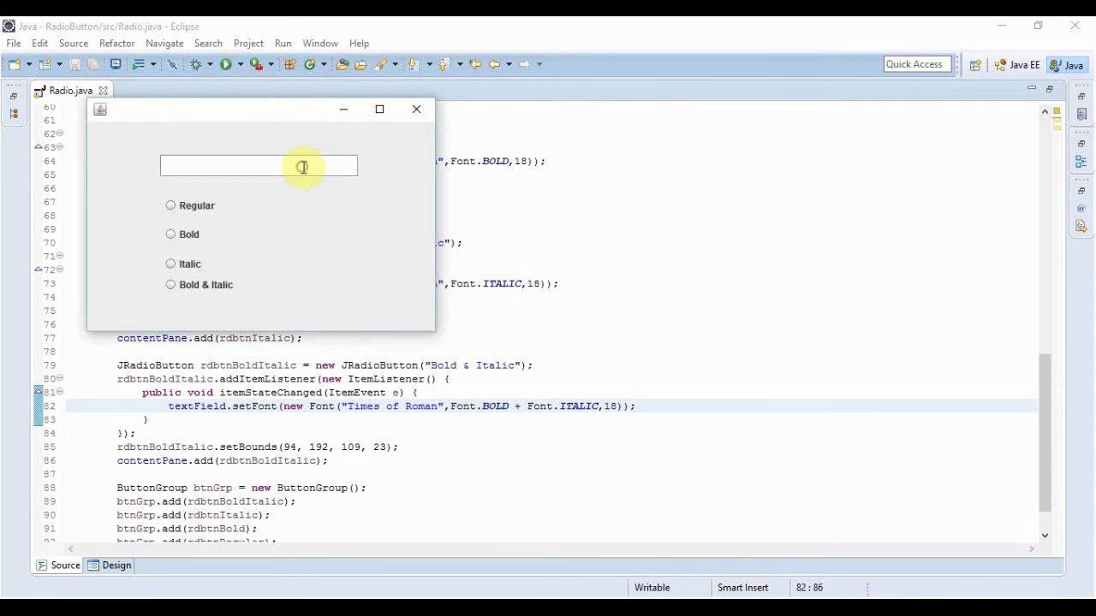
{"action": "type", "text": "Hi"}
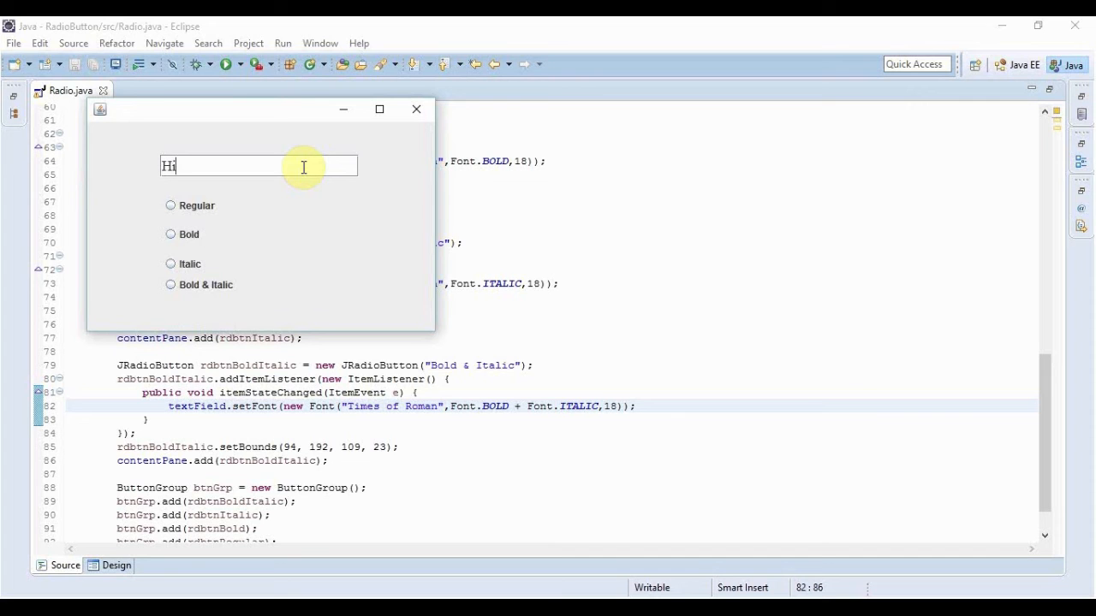
{"action": "type", "text": "Guys"}
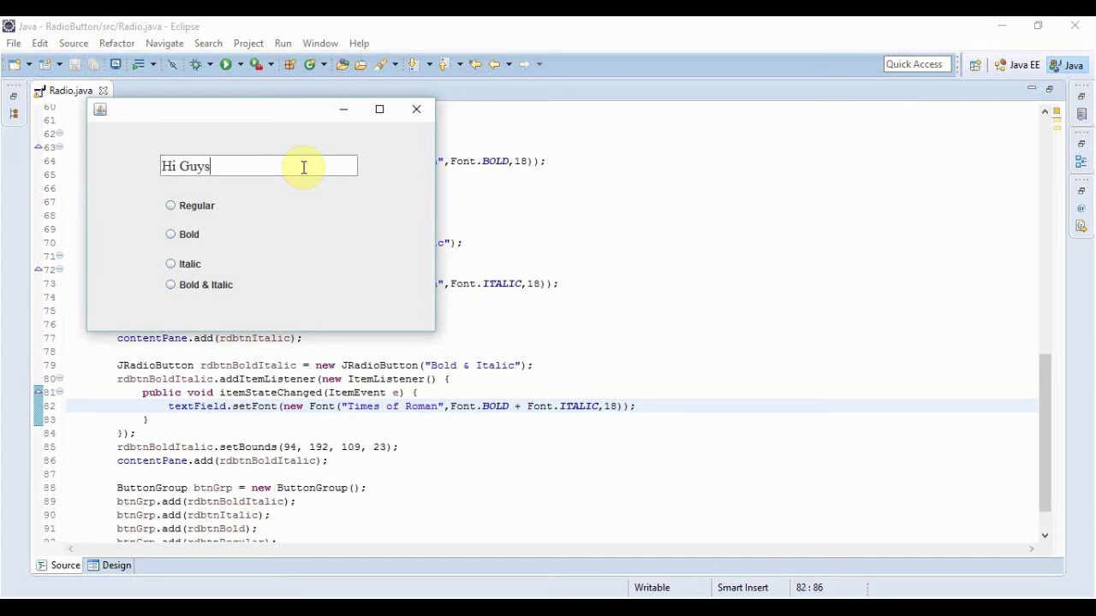
{"action": "left_click", "coordinate": [171, 233]}
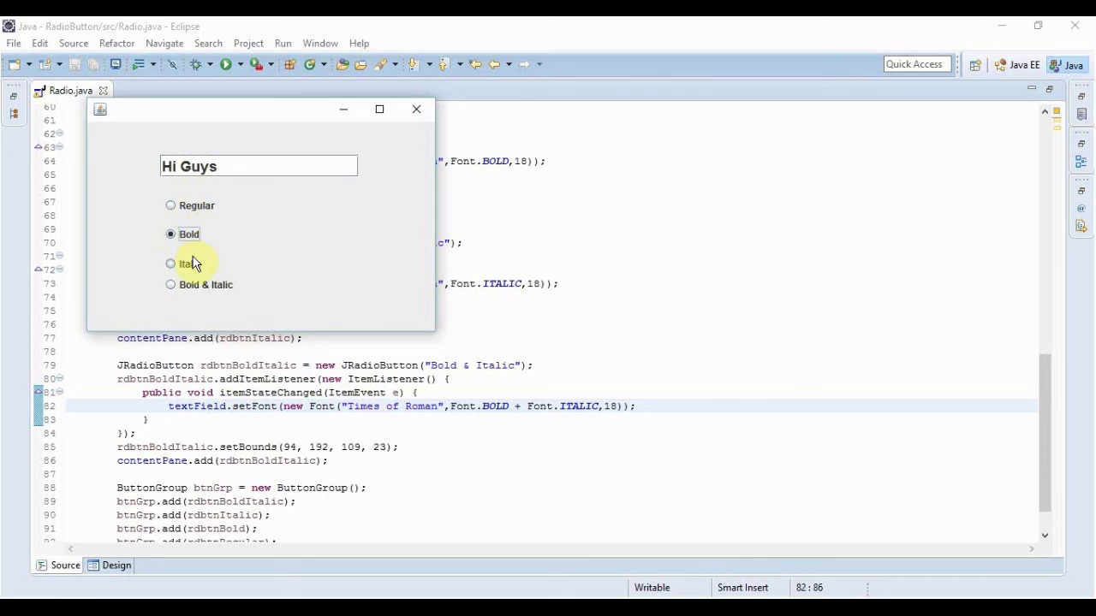
{"action": "left_click", "coordinate": [171, 264]}
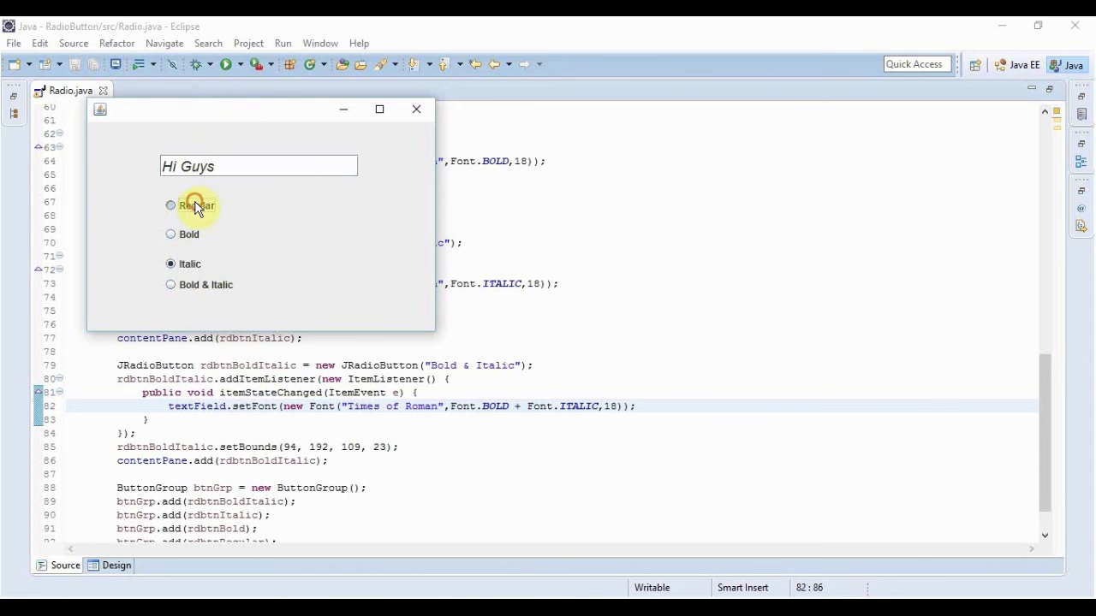
{"action": "left_click", "coordinate": [171, 205]}
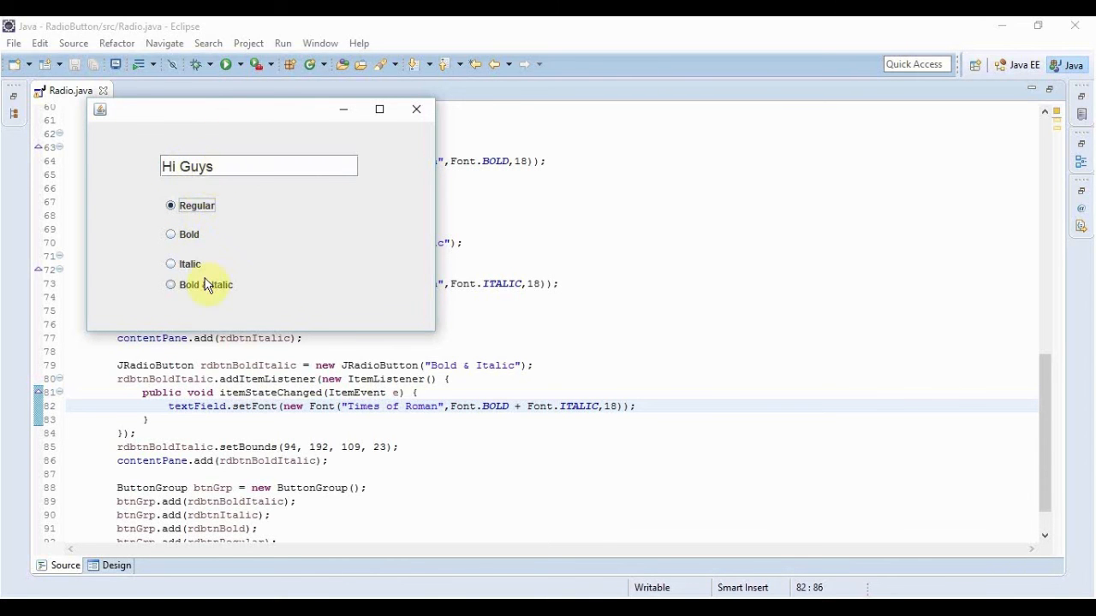
{"action": "left_click", "coordinate": [172, 284]}
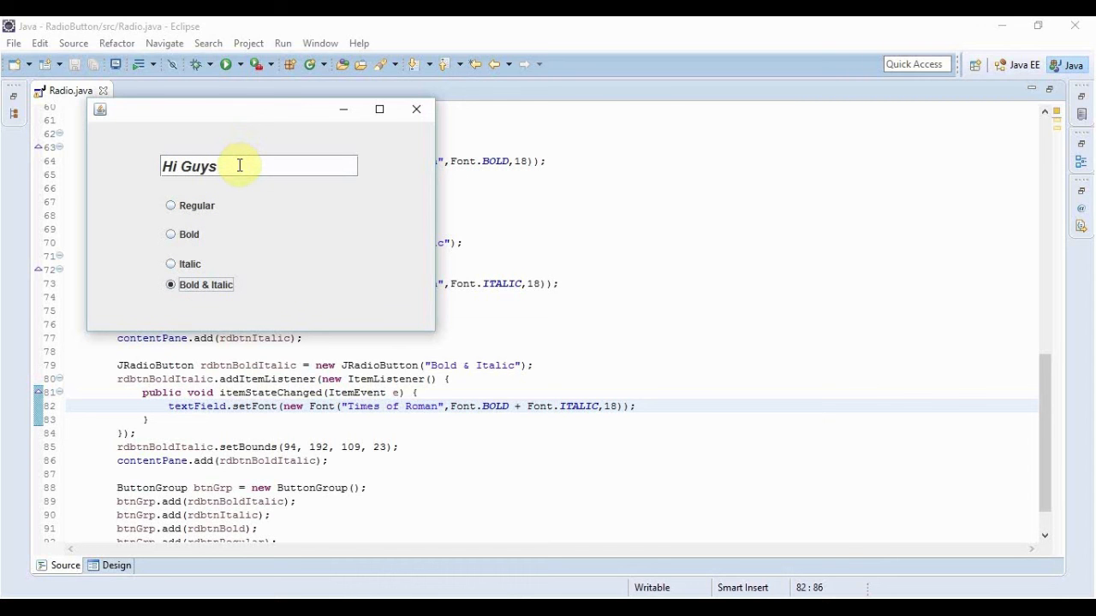
{"action": "mouse_move", "coordinate": [226, 118]}
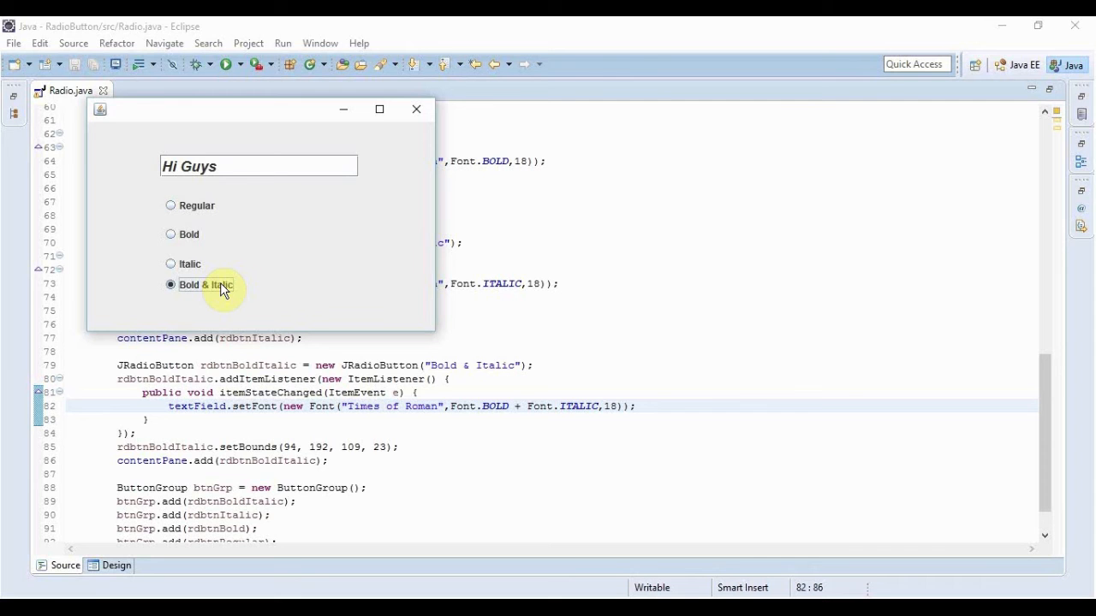
{"action": "mouse_move", "coordinate": [247, 294]}
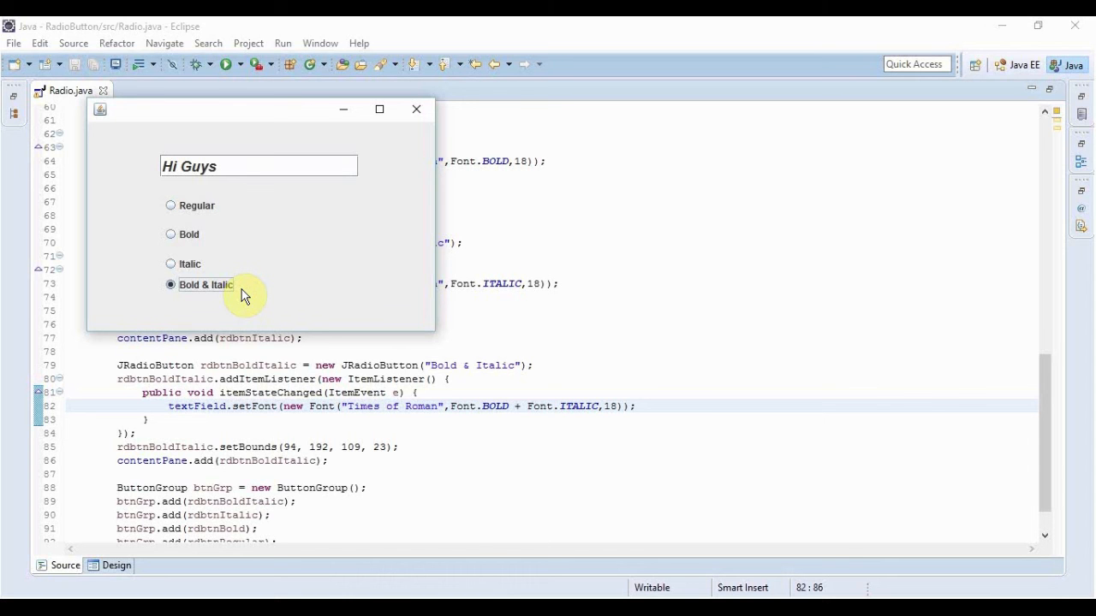
{"action": "mouse_move", "coordinate": [231, 206]}
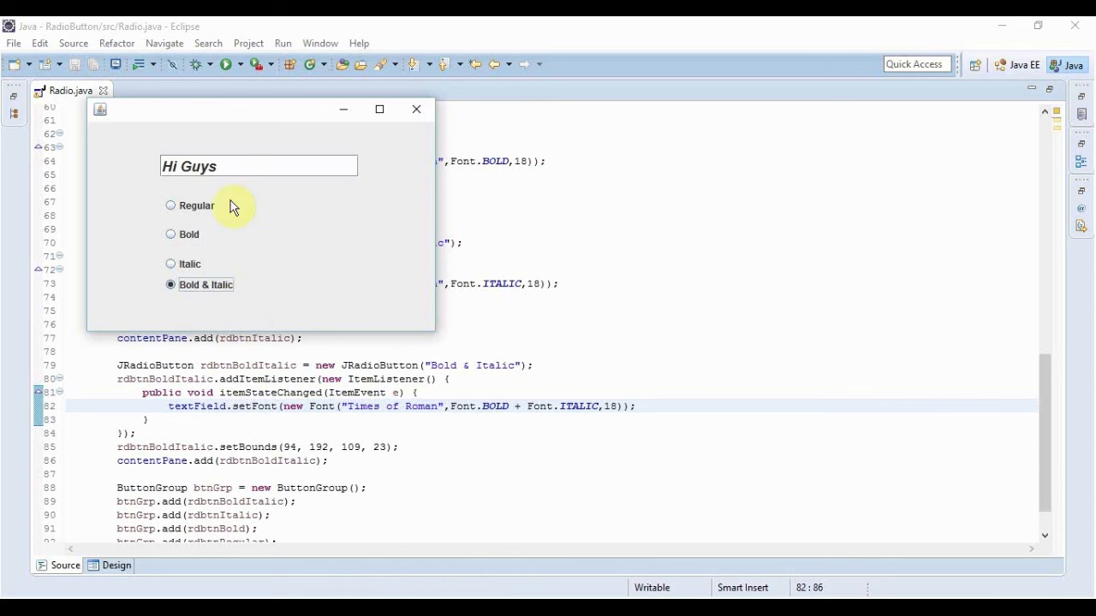
{"action": "mouse_move", "coordinate": [146, 301]}
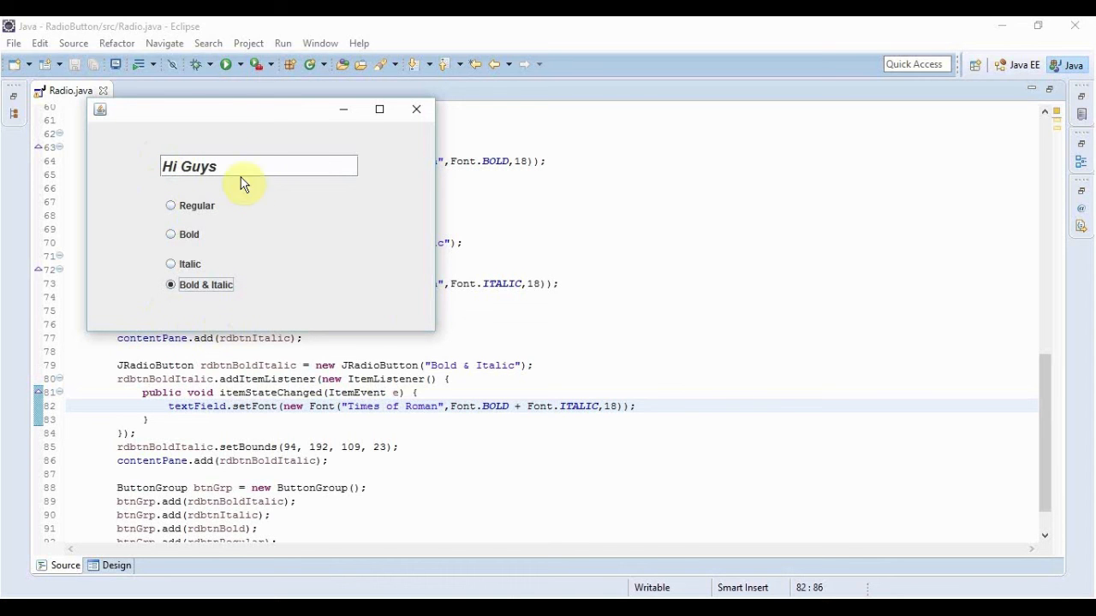
{"action": "mouse_move", "coordinate": [189, 323]}
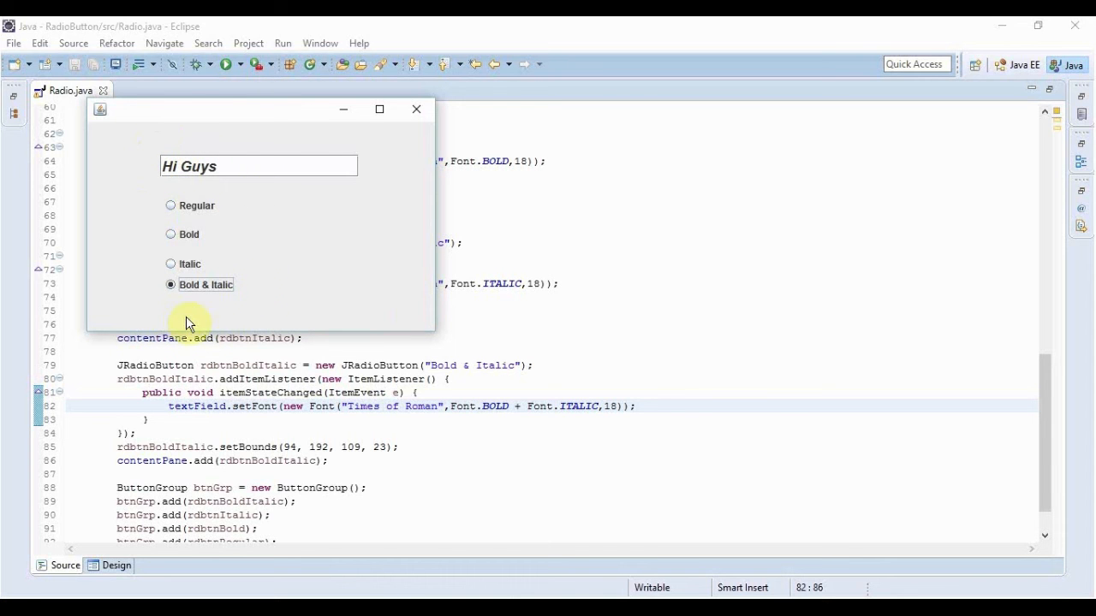